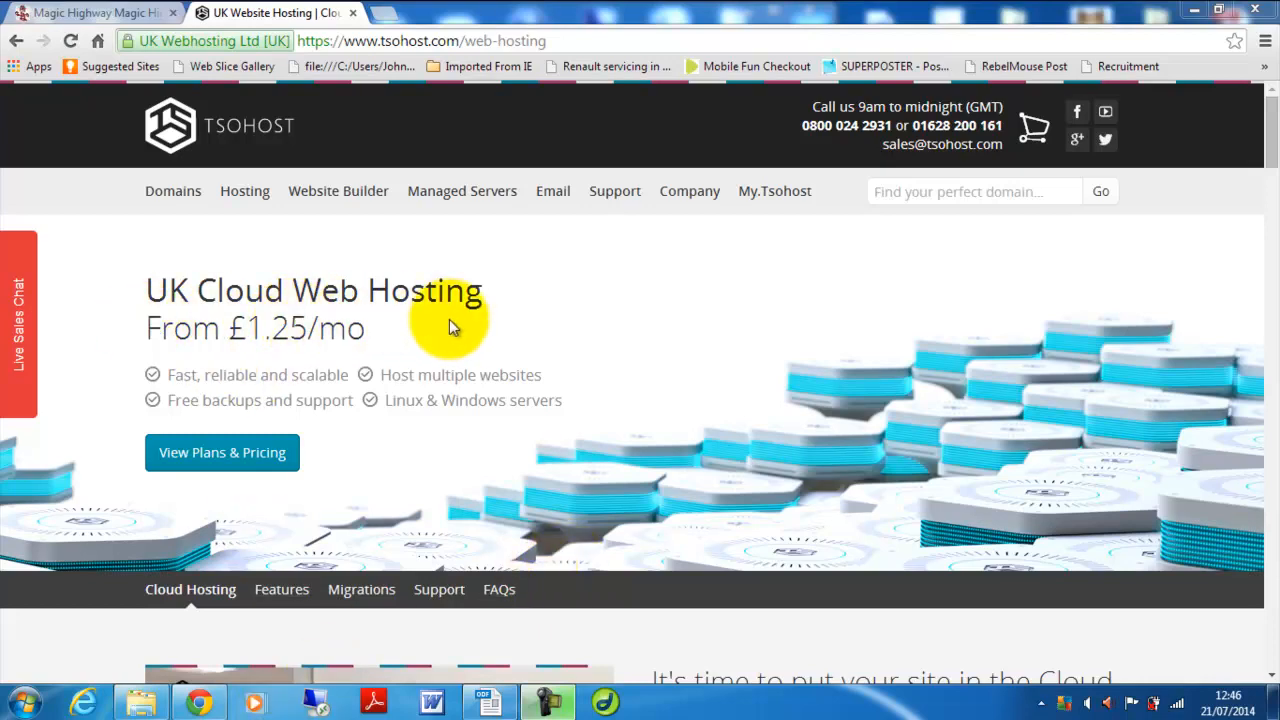
# Navigate from the hosting menu to the Cloud Web Hosting plans and pricing section.
pyautogui.click(244, 190)
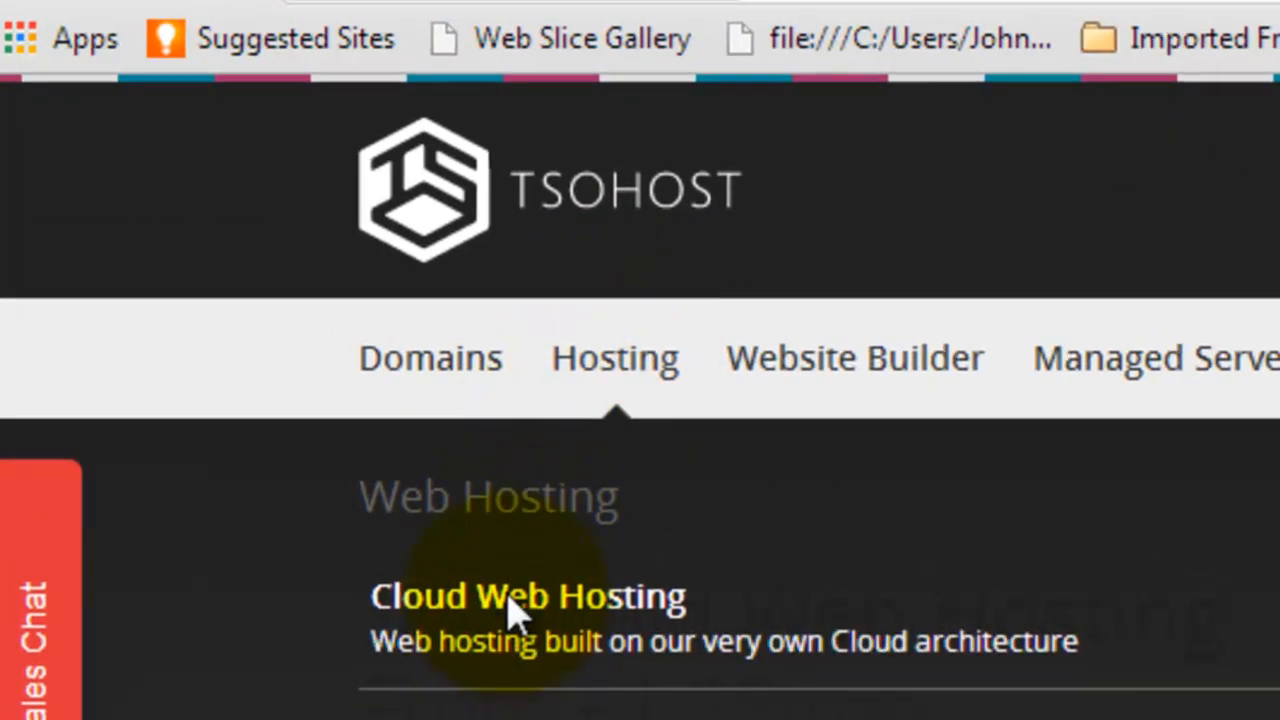
pyautogui.click(528, 596)
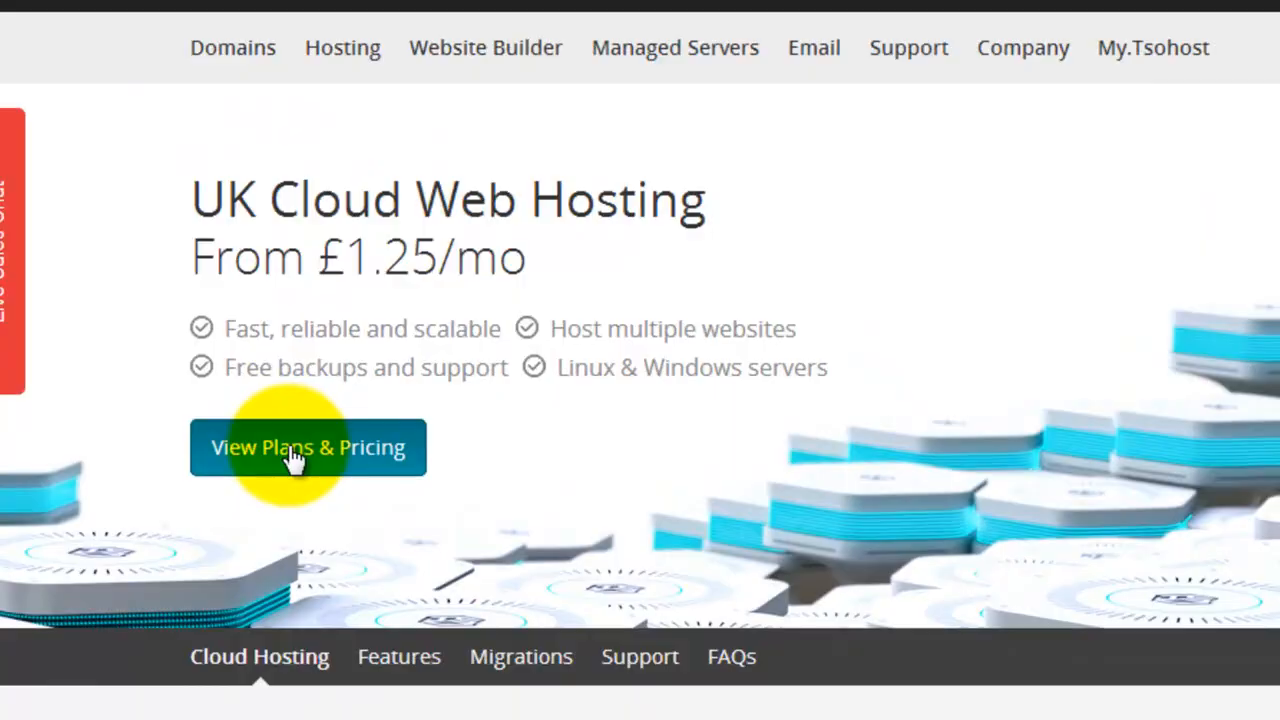
pyautogui.click(308, 448)
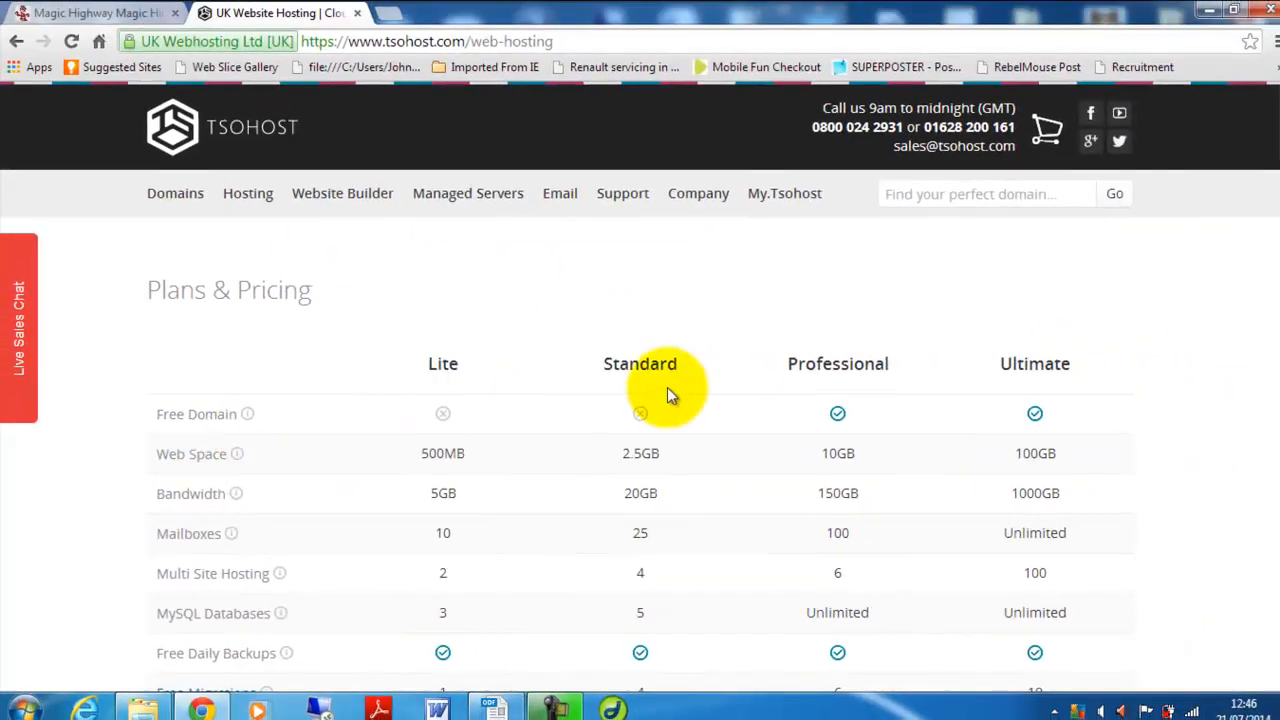
pyautogui.moveTo(1112, 390)
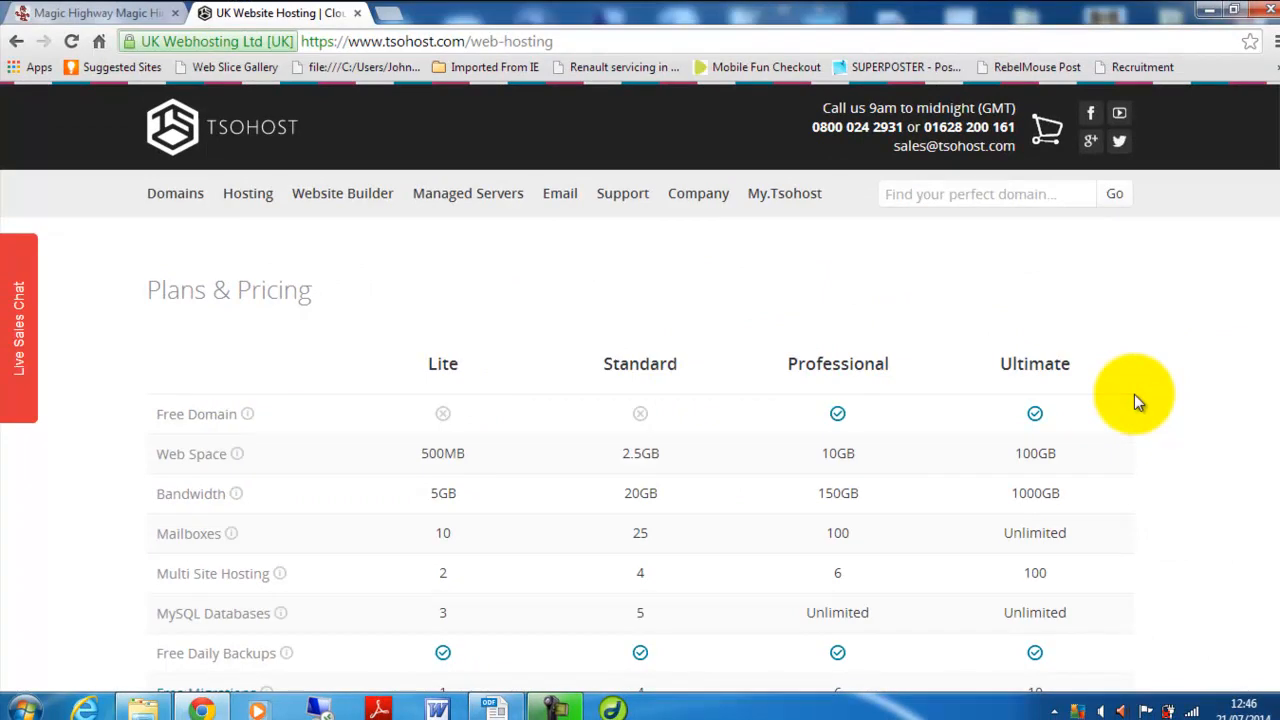
pyautogui.moveTo(1272, 632)
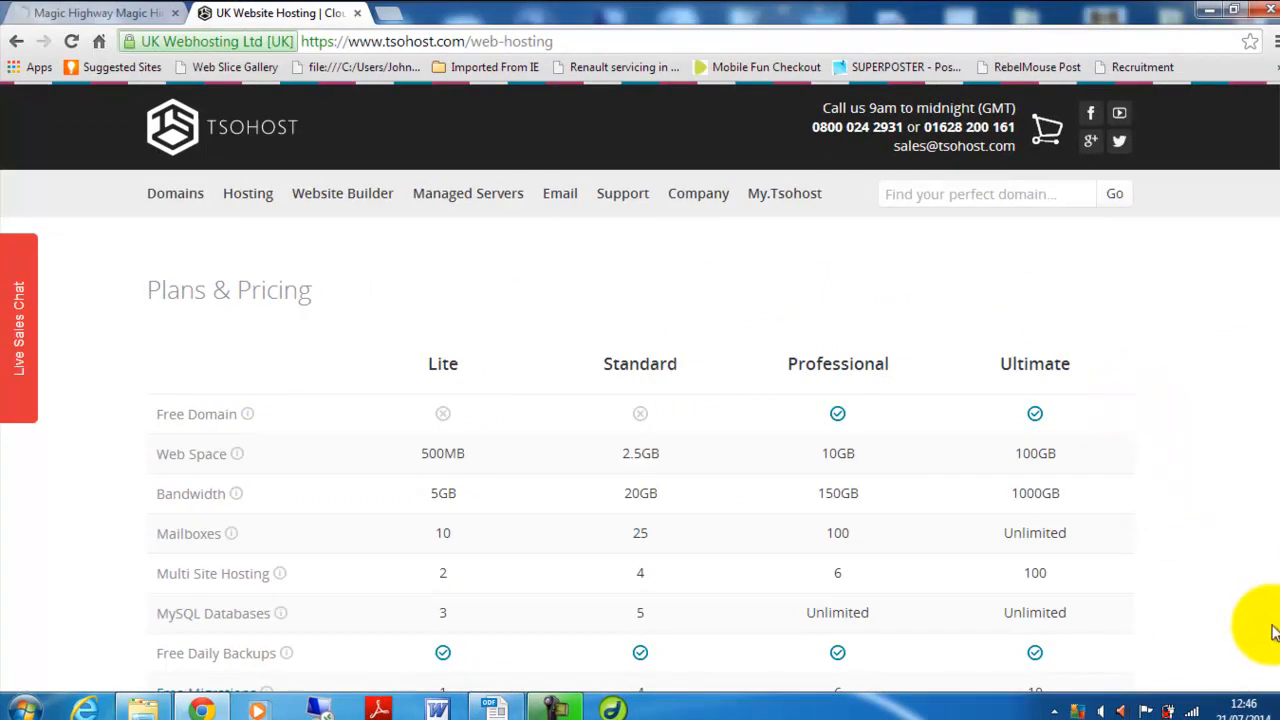
# Scroll through the Lite-to-Ultimate plan comparison table down to the Buy Now buttons.
pyautogui.scroll(-3)
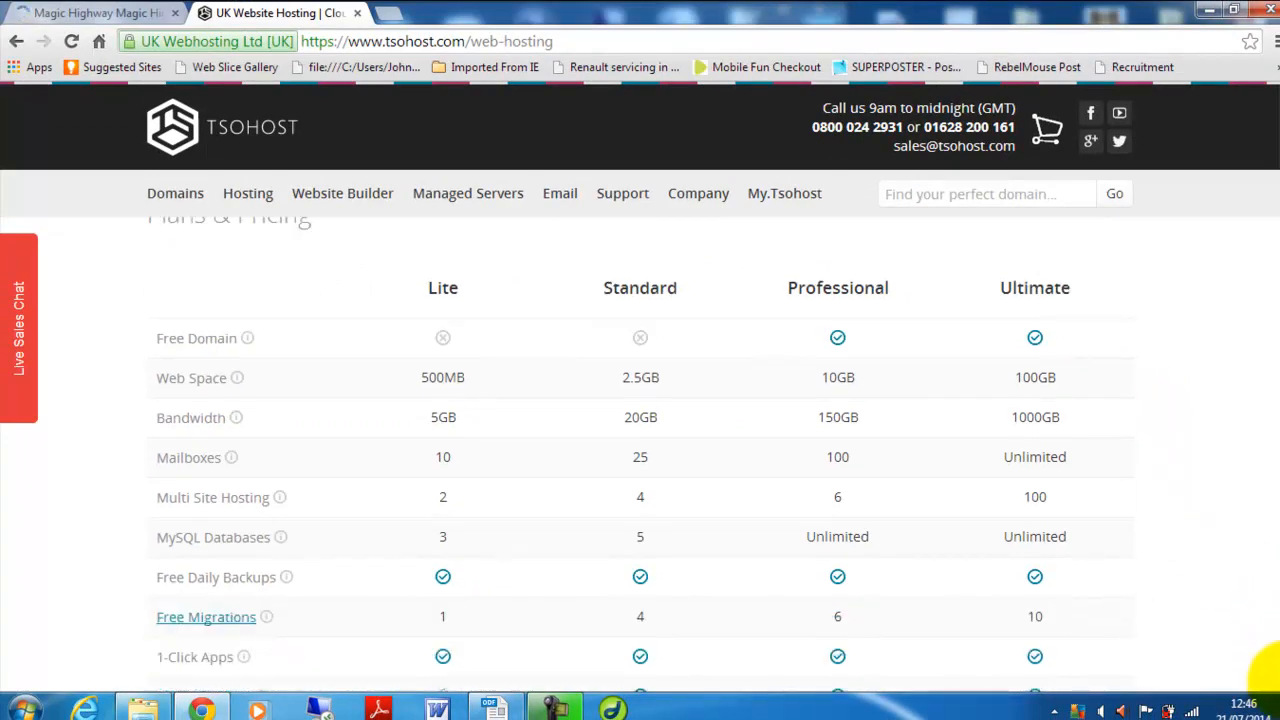
pyautogui.scroll(-3)
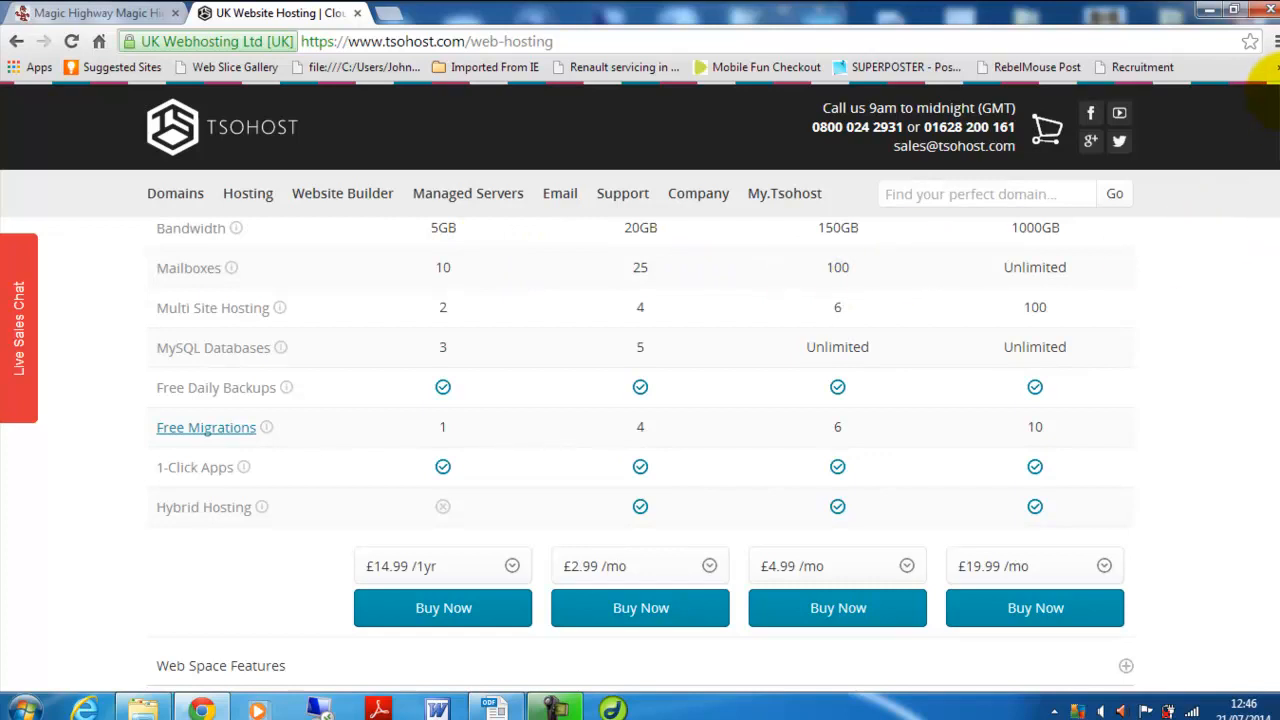
pyautogui.scroll(3)
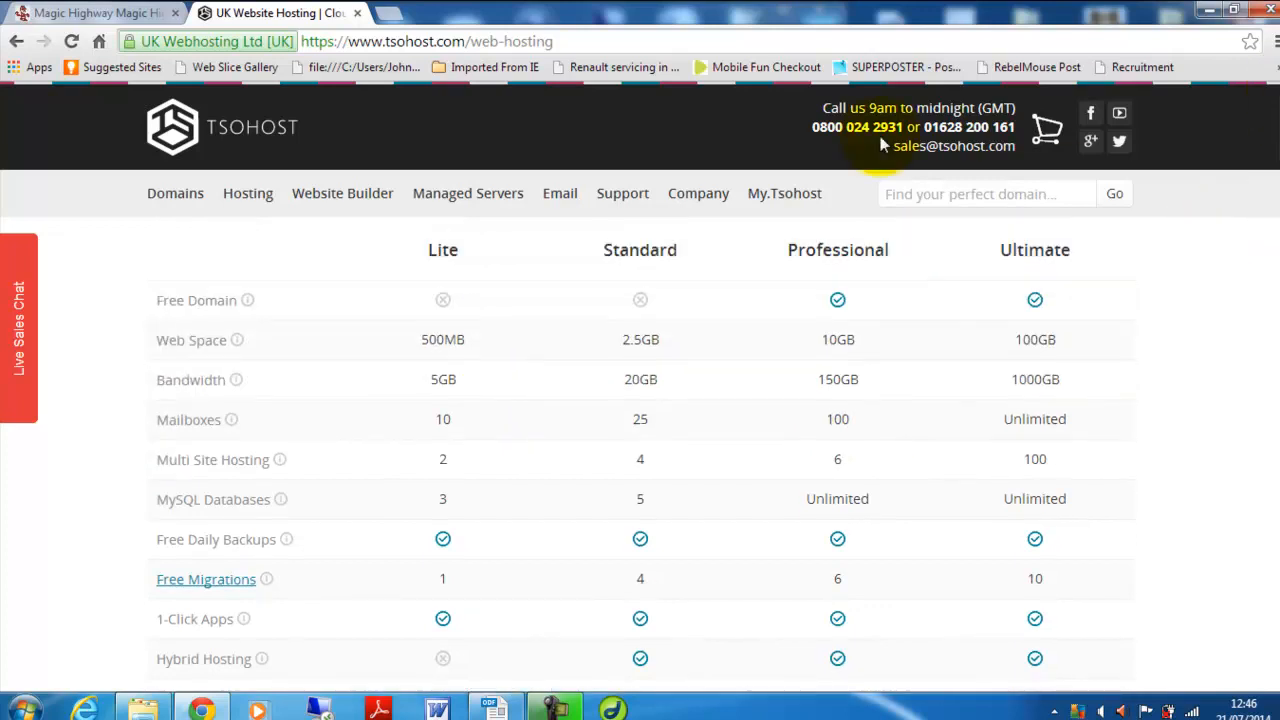
pyautogui.moveTo(284, 362)
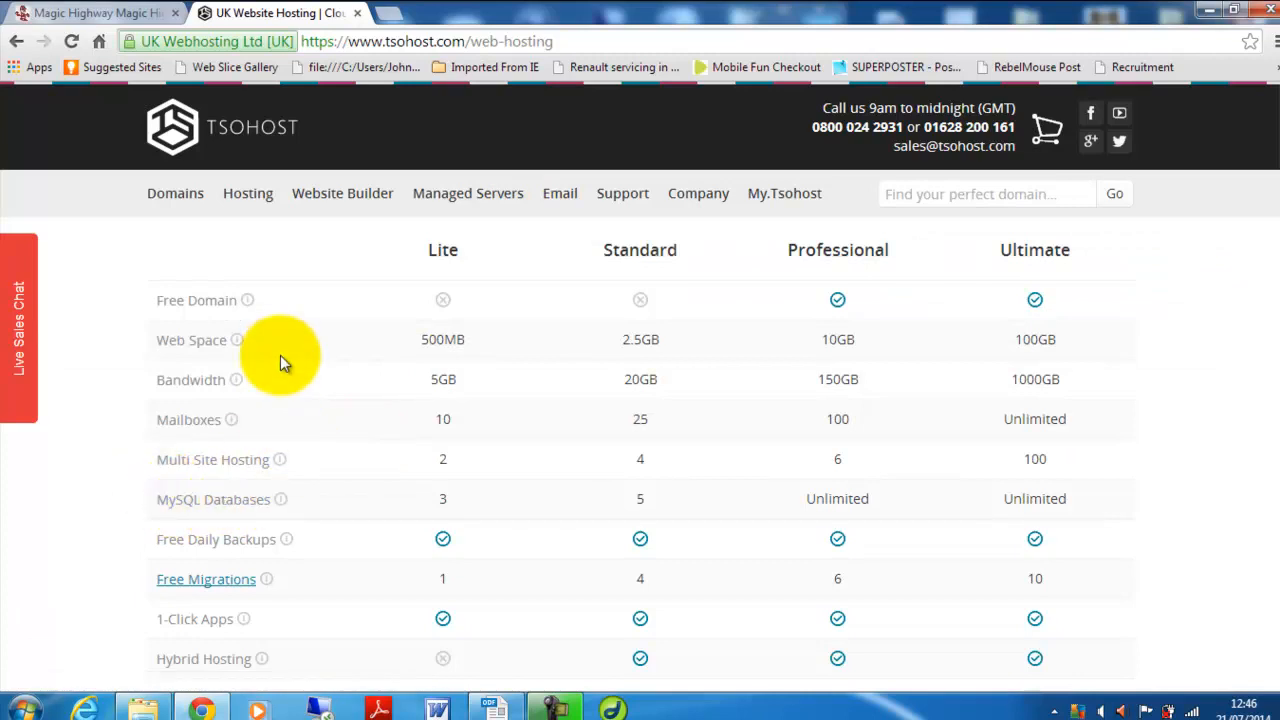
pyautogui.moveTo(238, 340)
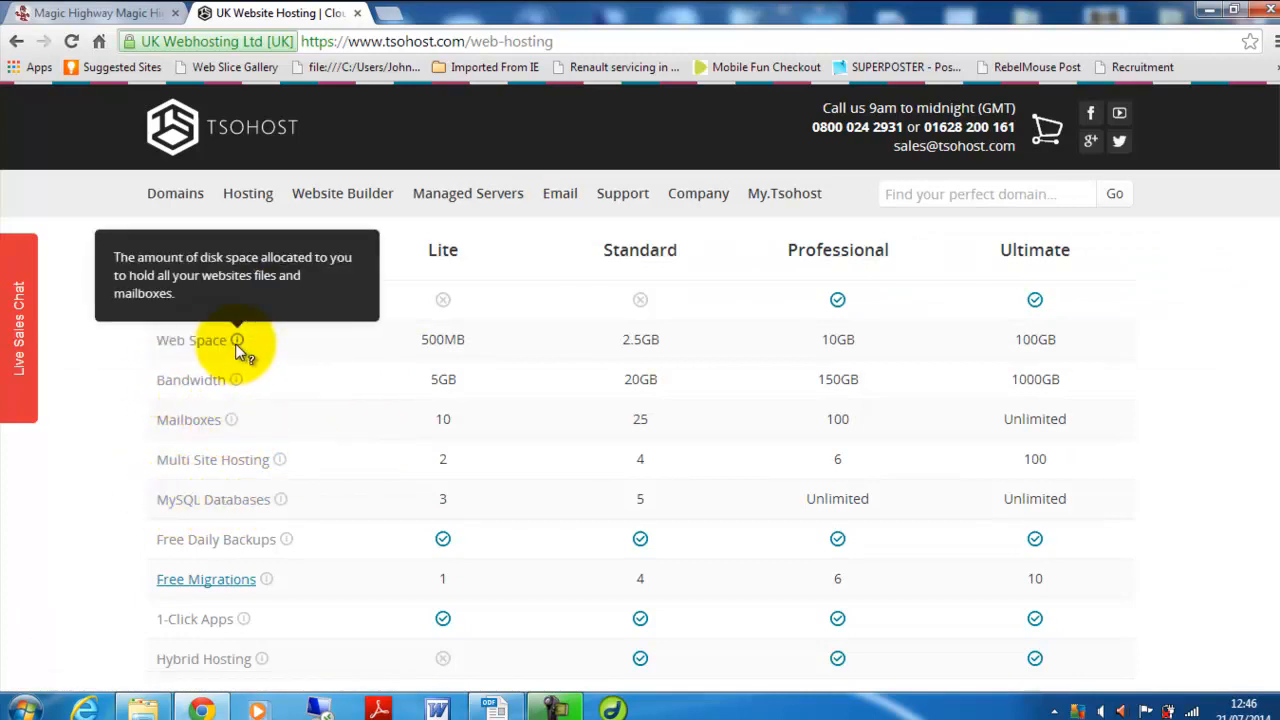
pyautogui.moveTo(724, 398)
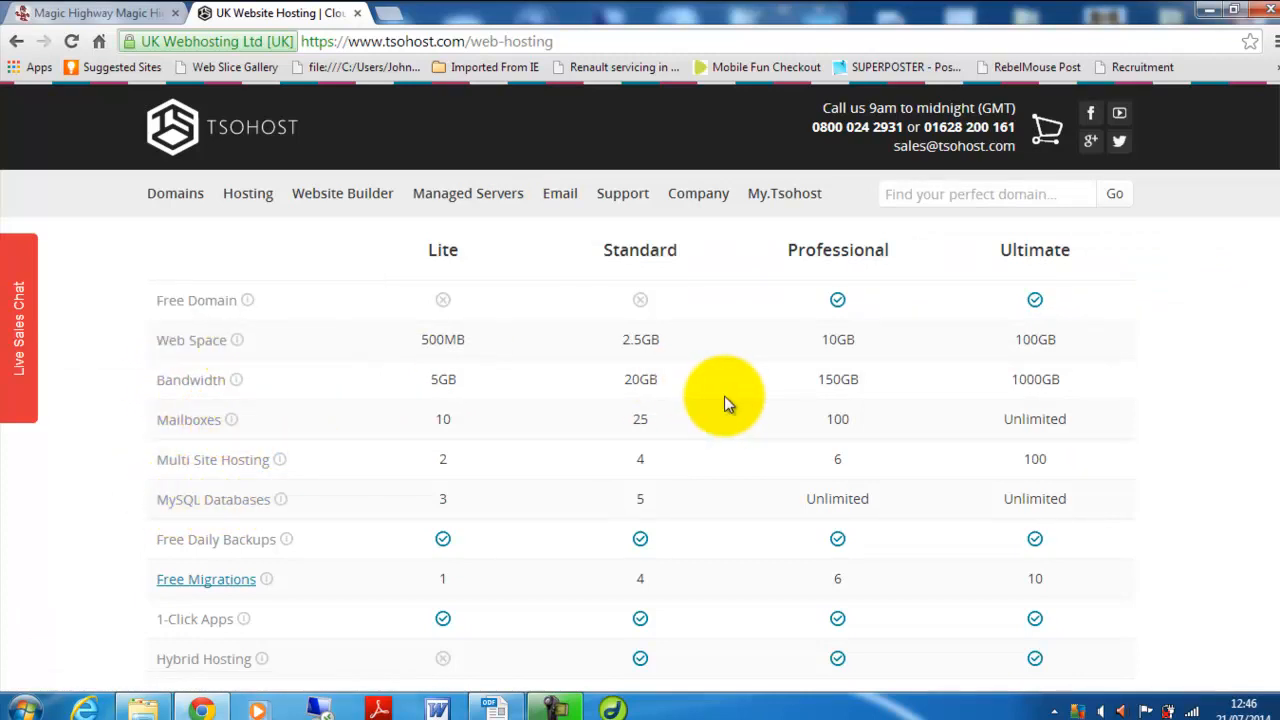
pyautogui.moveTo(856, 488)
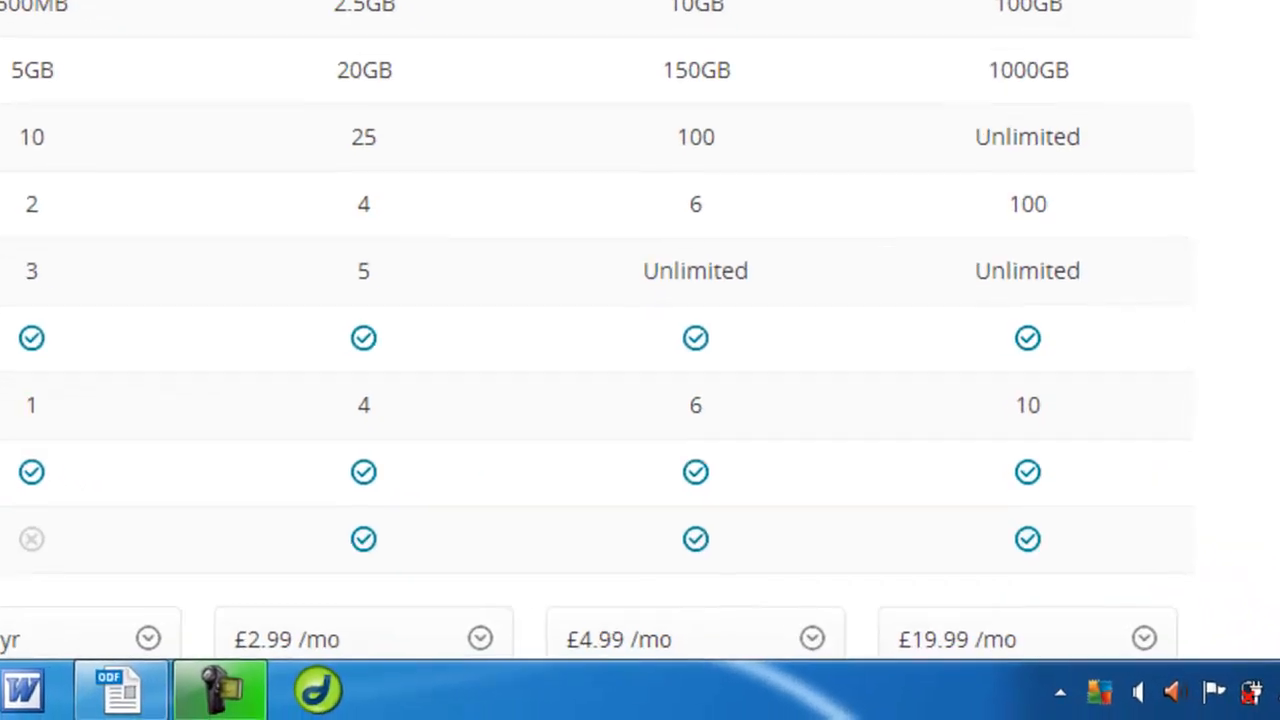
pyautogui.scroll(-3)
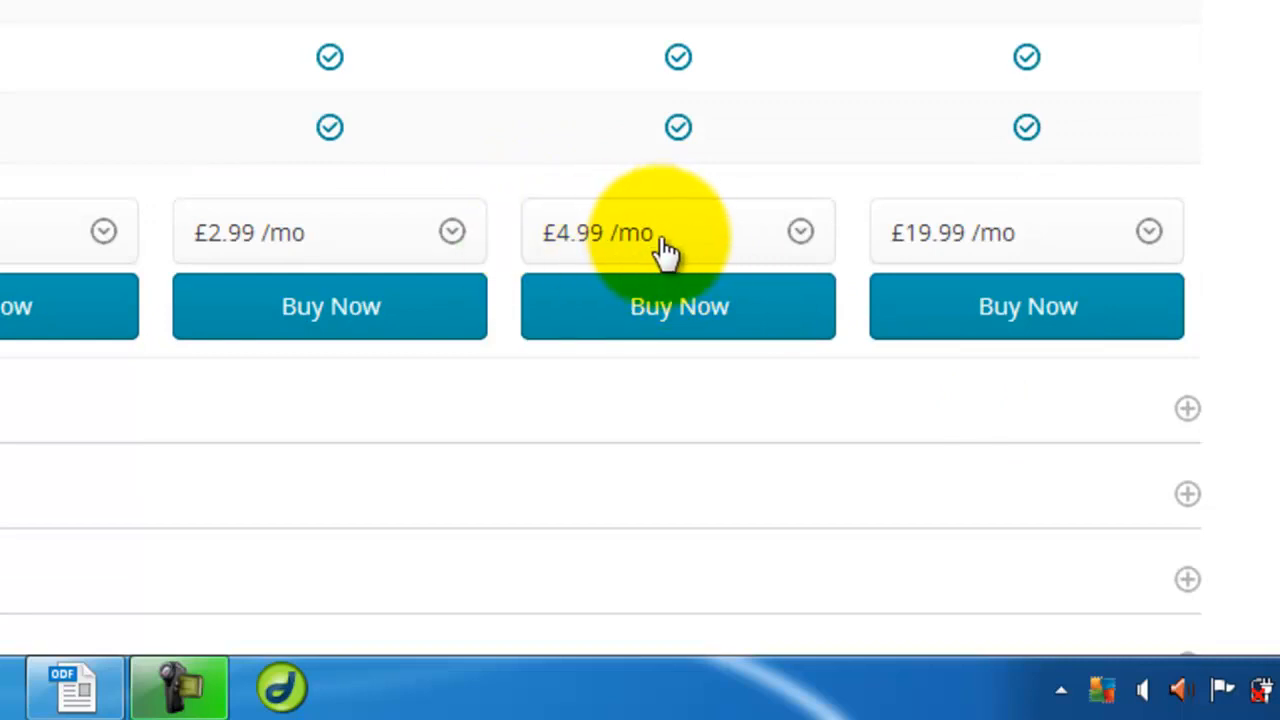
# Choose yearly billing at £49.99 /1yr for the Professional plan.
pyautogui.click(800, 232)
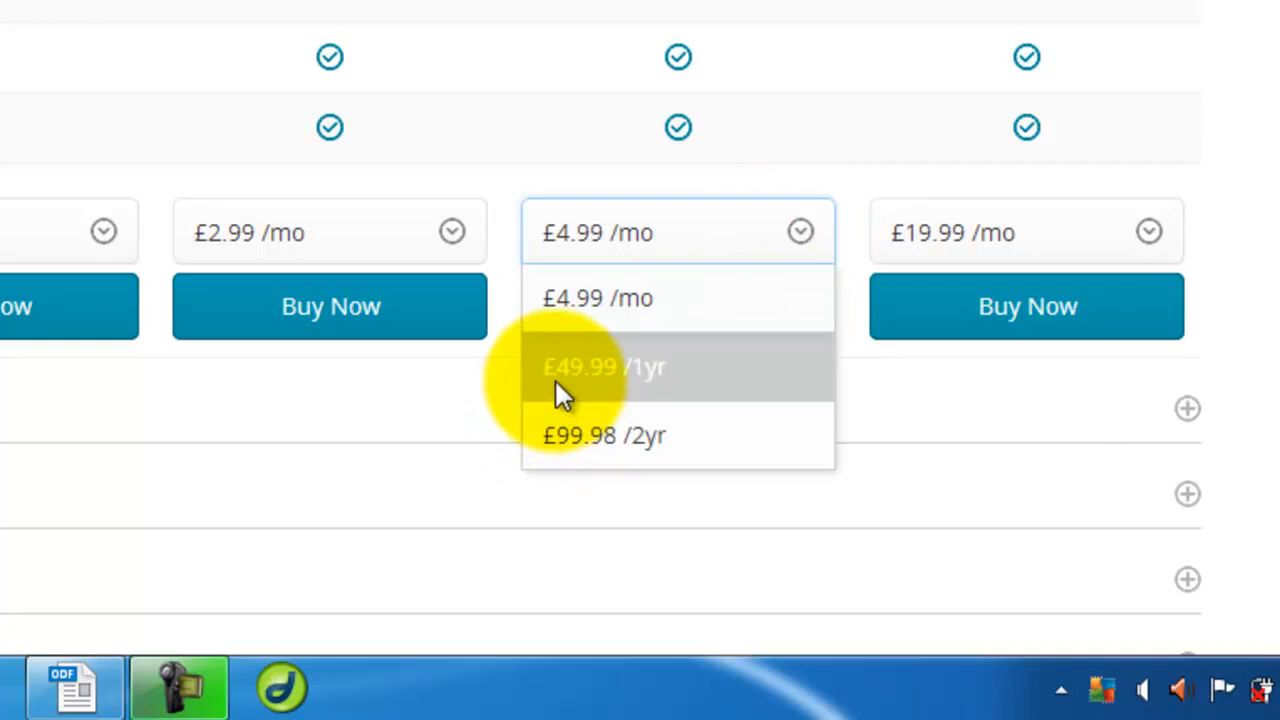
pyautogui.click(604, 368)
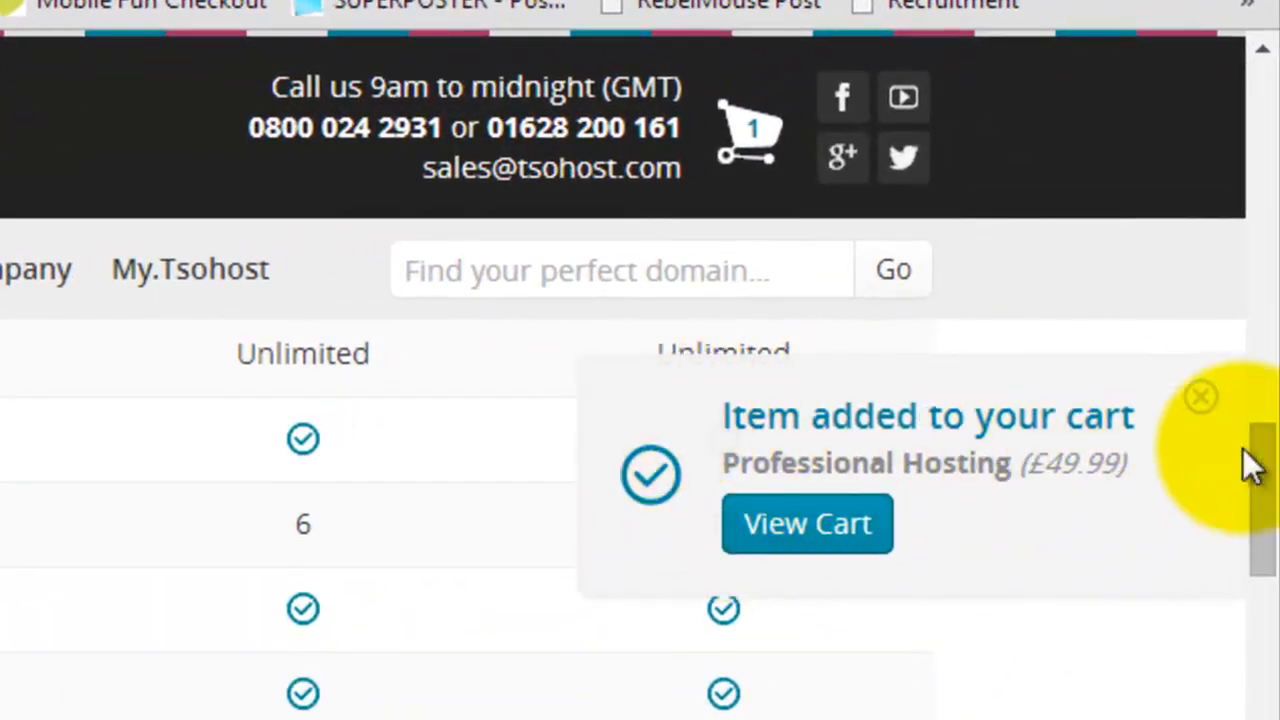
pyautogui.moveTo(1140, 524)
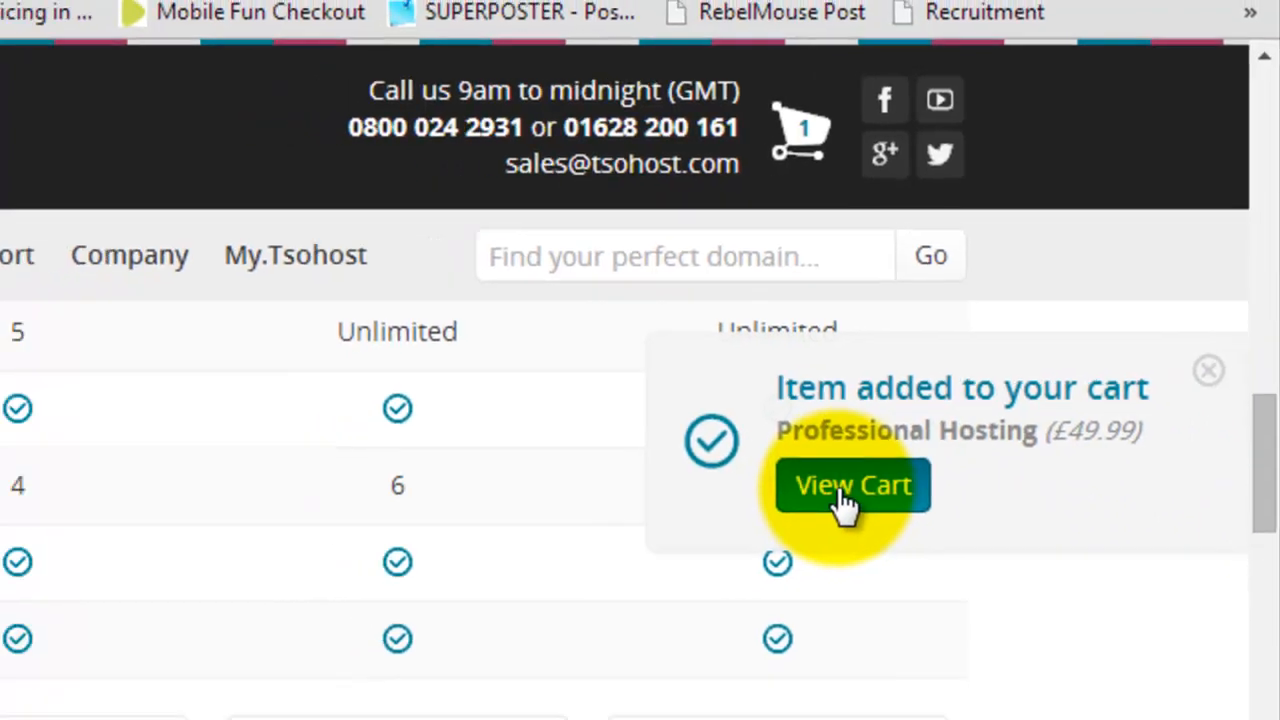
# View the cart showing Professional Hosting with a free domain at £49.99.
pyautogui.click(852, 486)
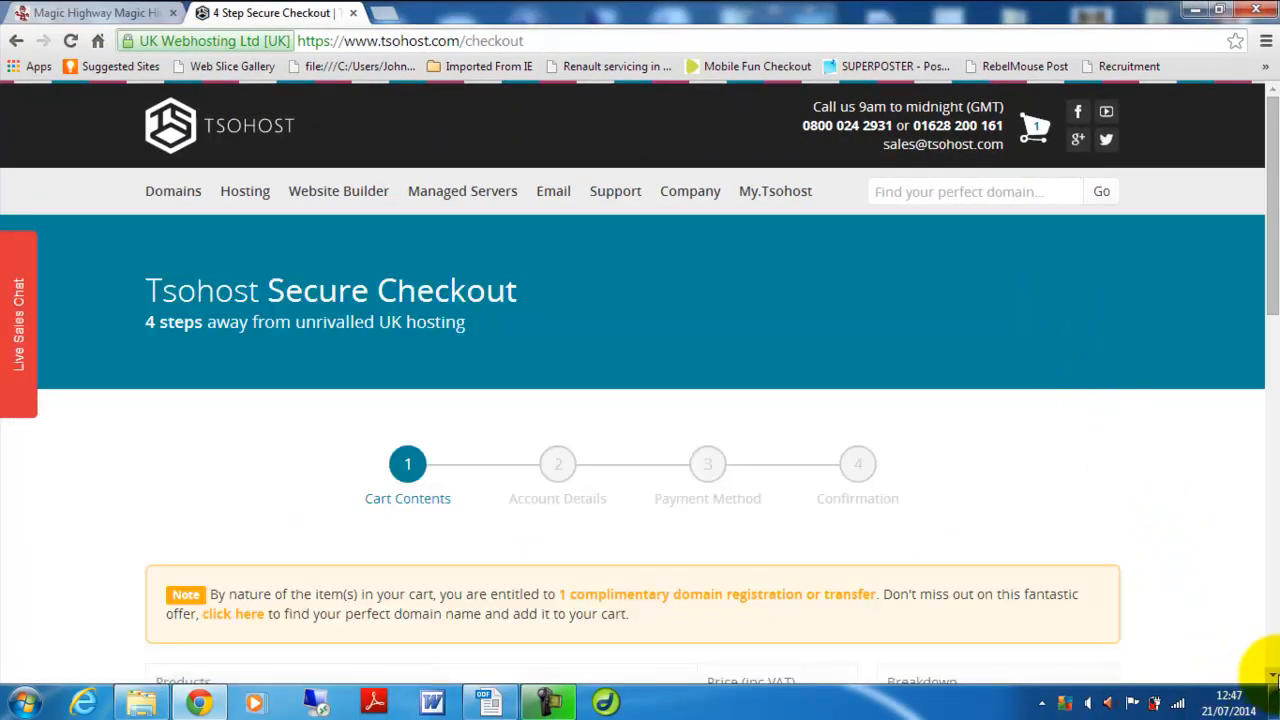
pyautogui.scroll(-3)
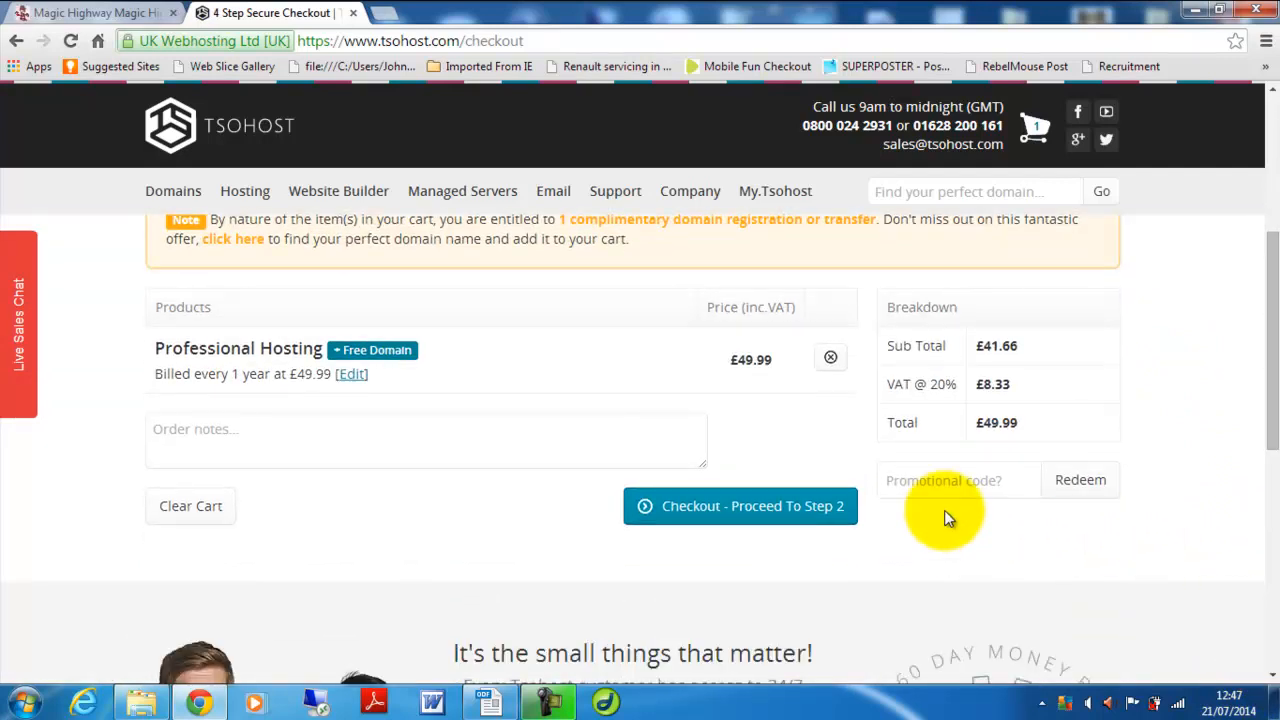
pyautogui.moveTo(1118, 540)
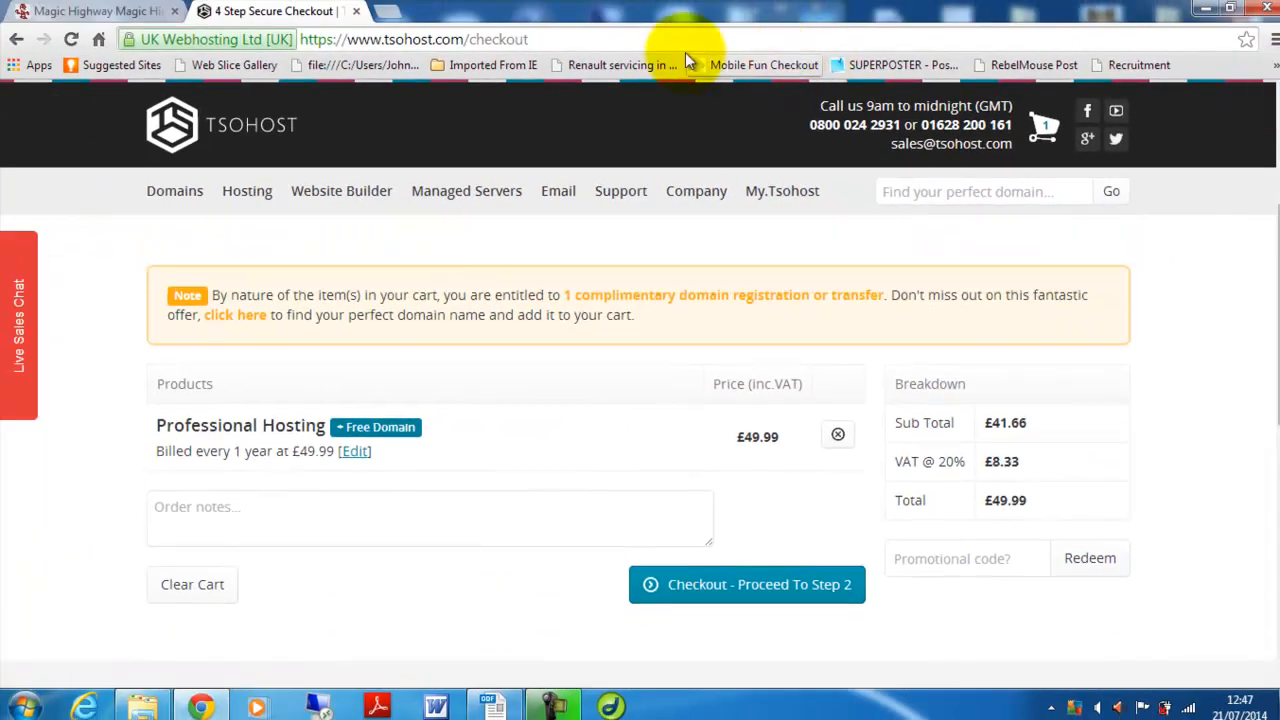
# Search domain registration for the name 'wordpressecomm'.
pyautogui.click(174, 192)
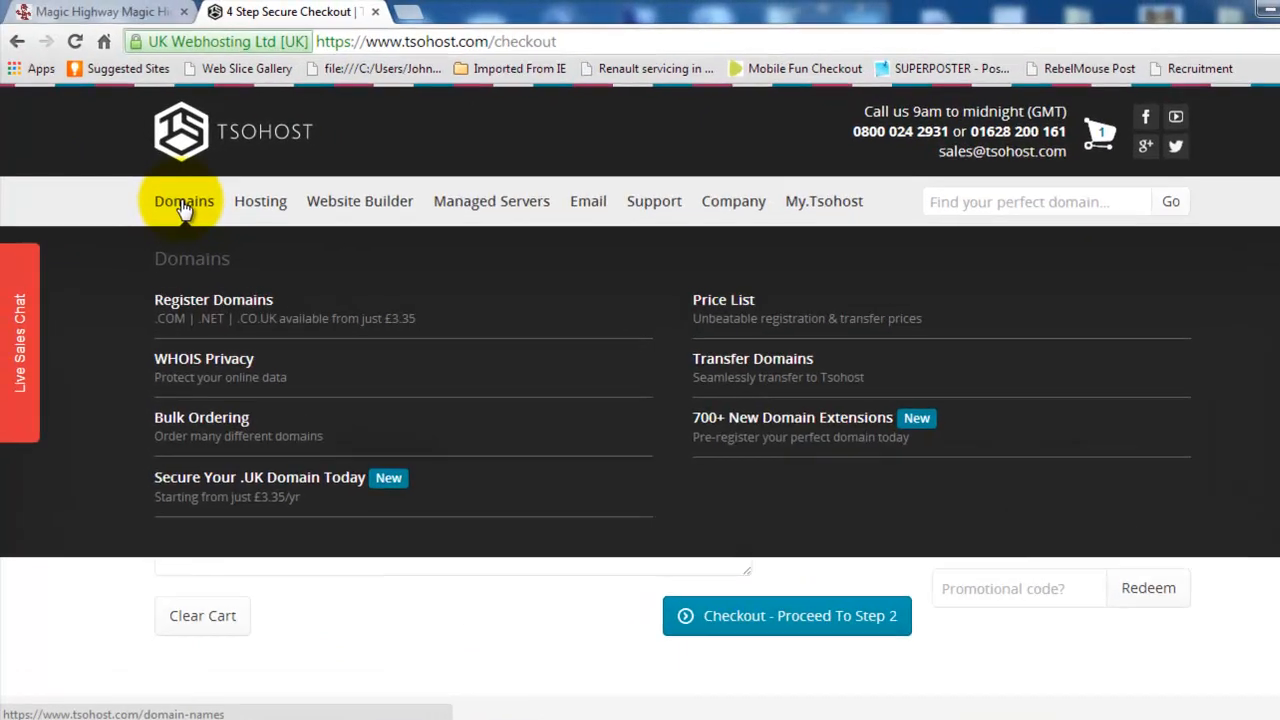
pyautogui.click(184, 200)
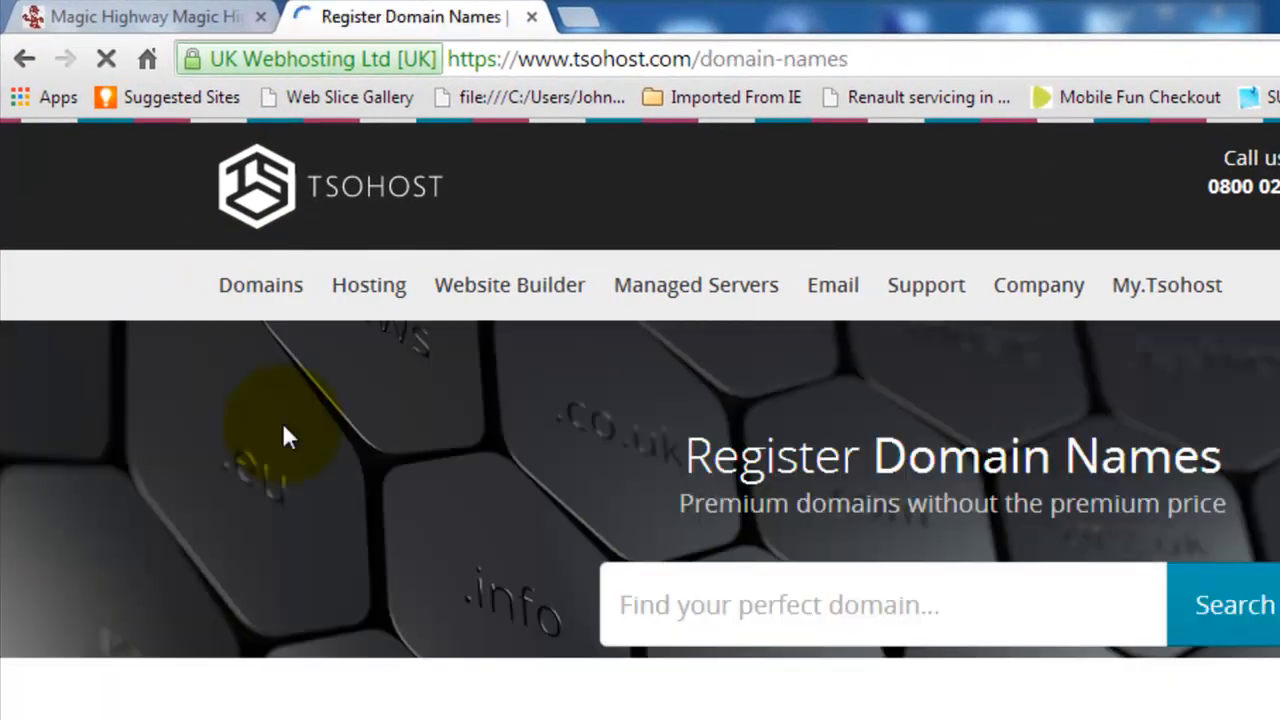
pyautogui.click(830, 604)
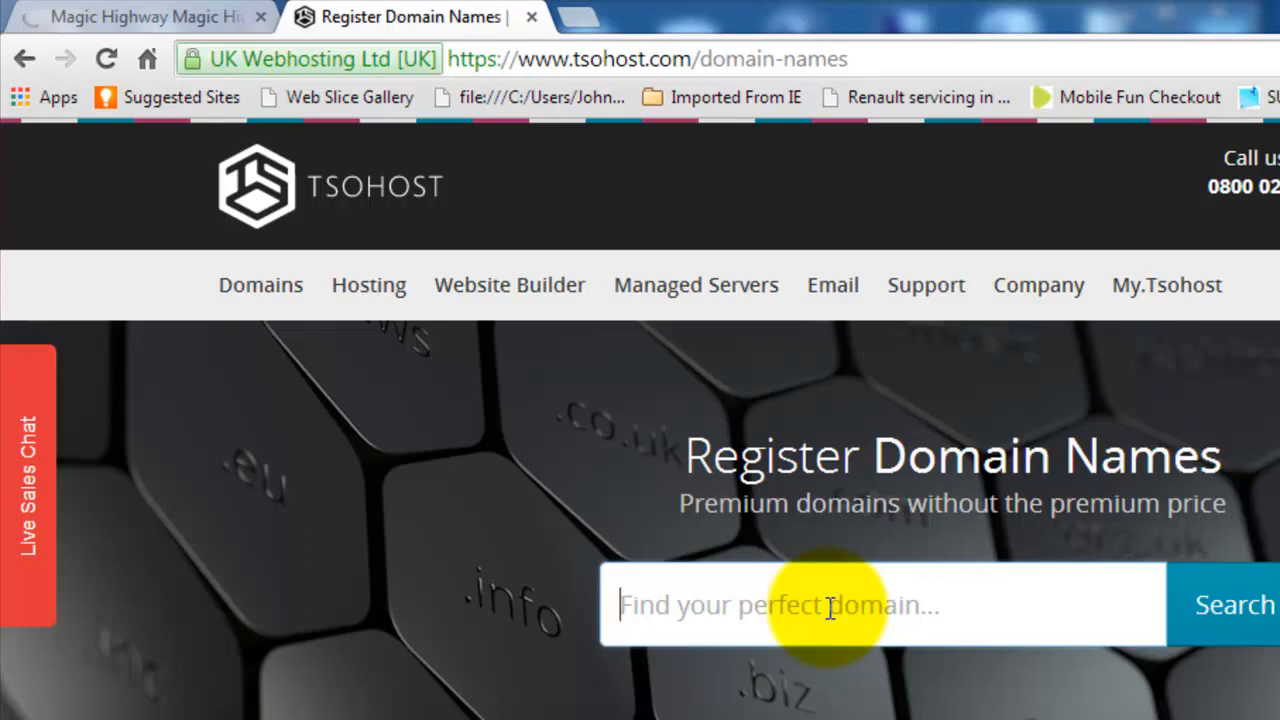
pyautogui.scroll(-3)
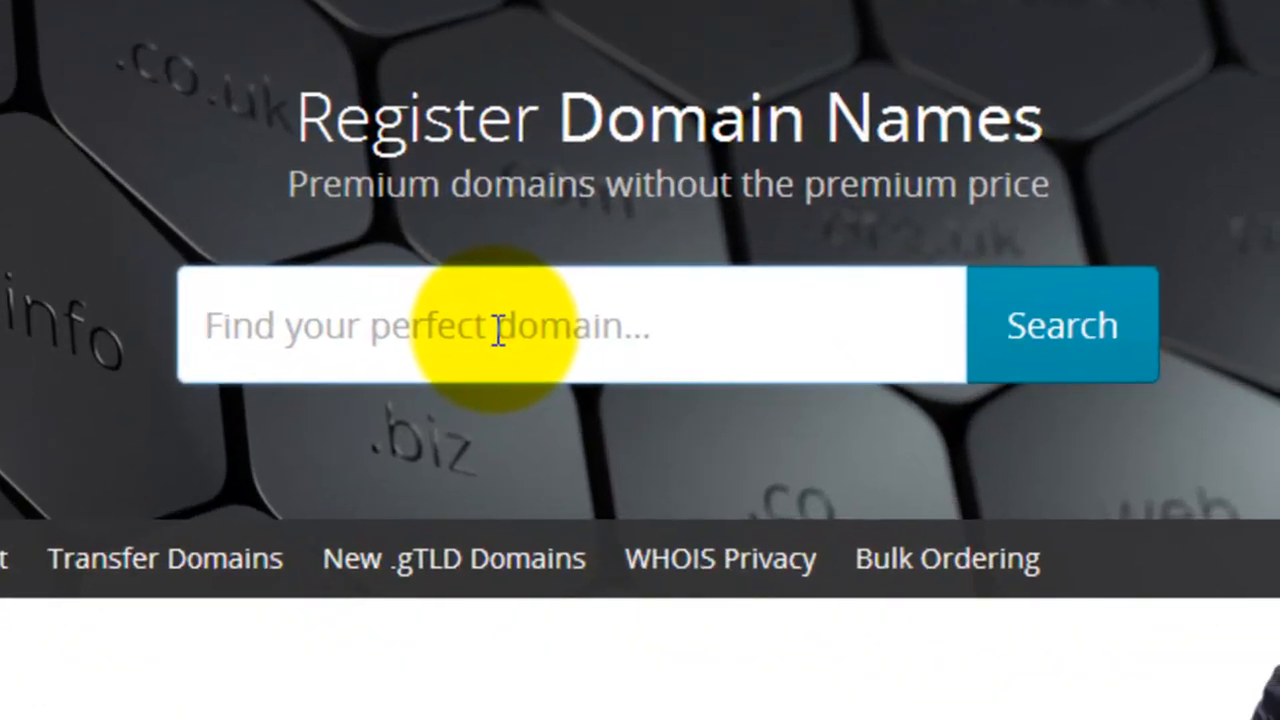
pyautogui.write('word')
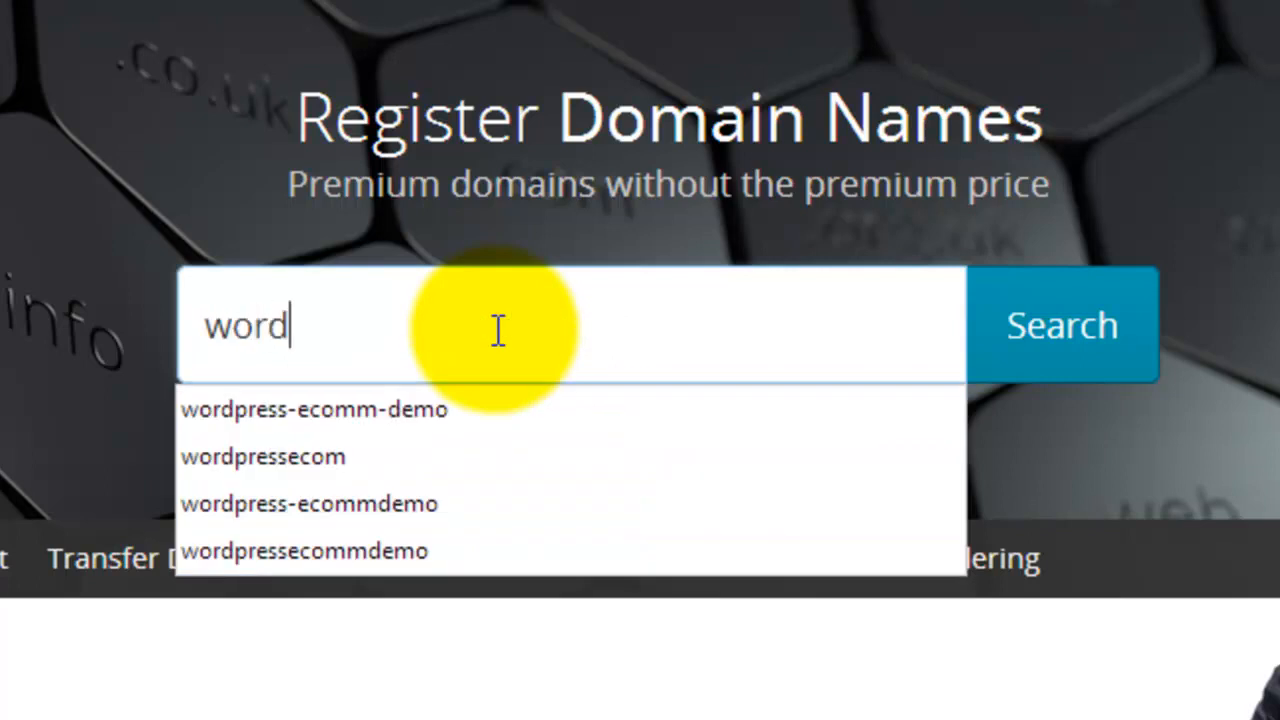
pyautogui.write('press')
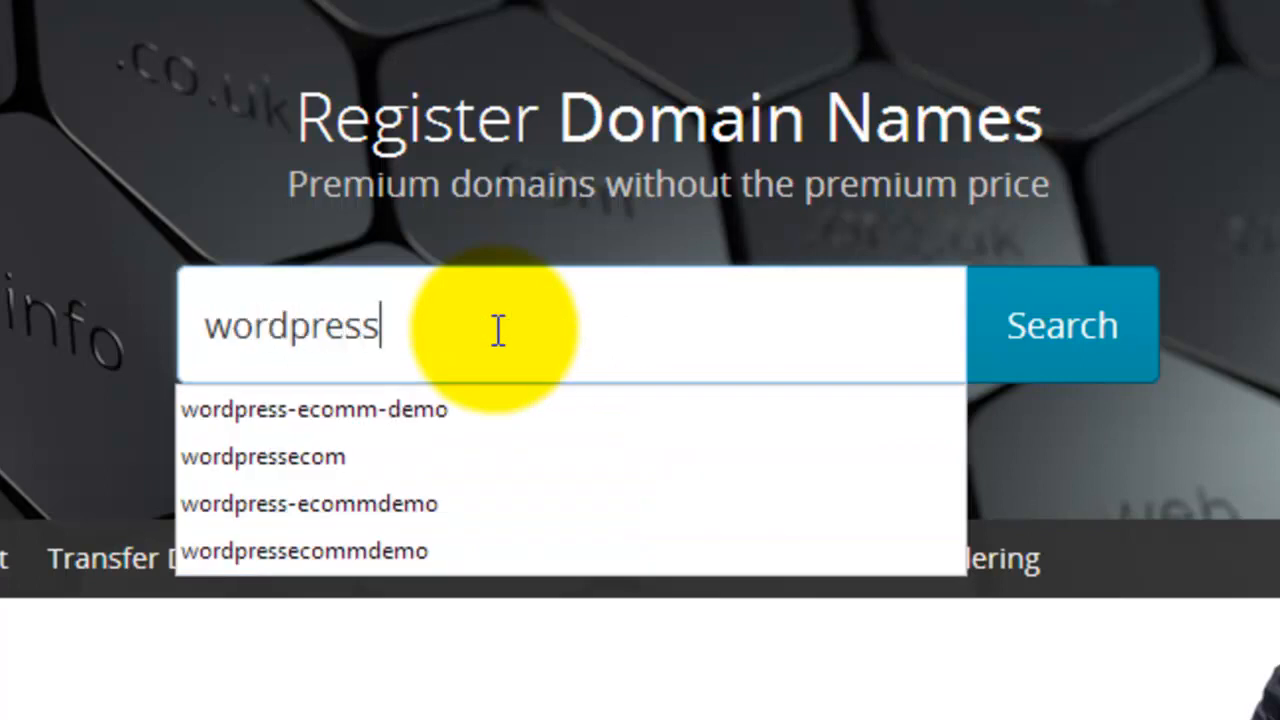
pyautogui.write('ecomm')
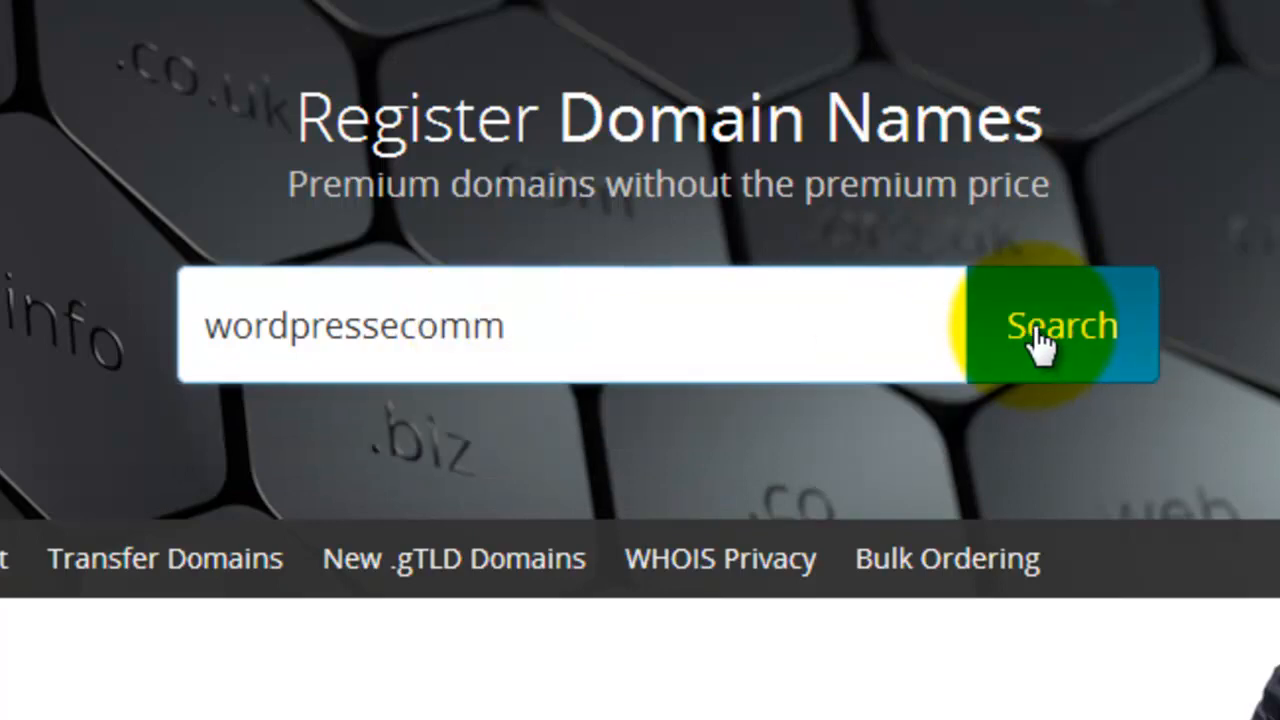
pyautogui.click(1060, 324)
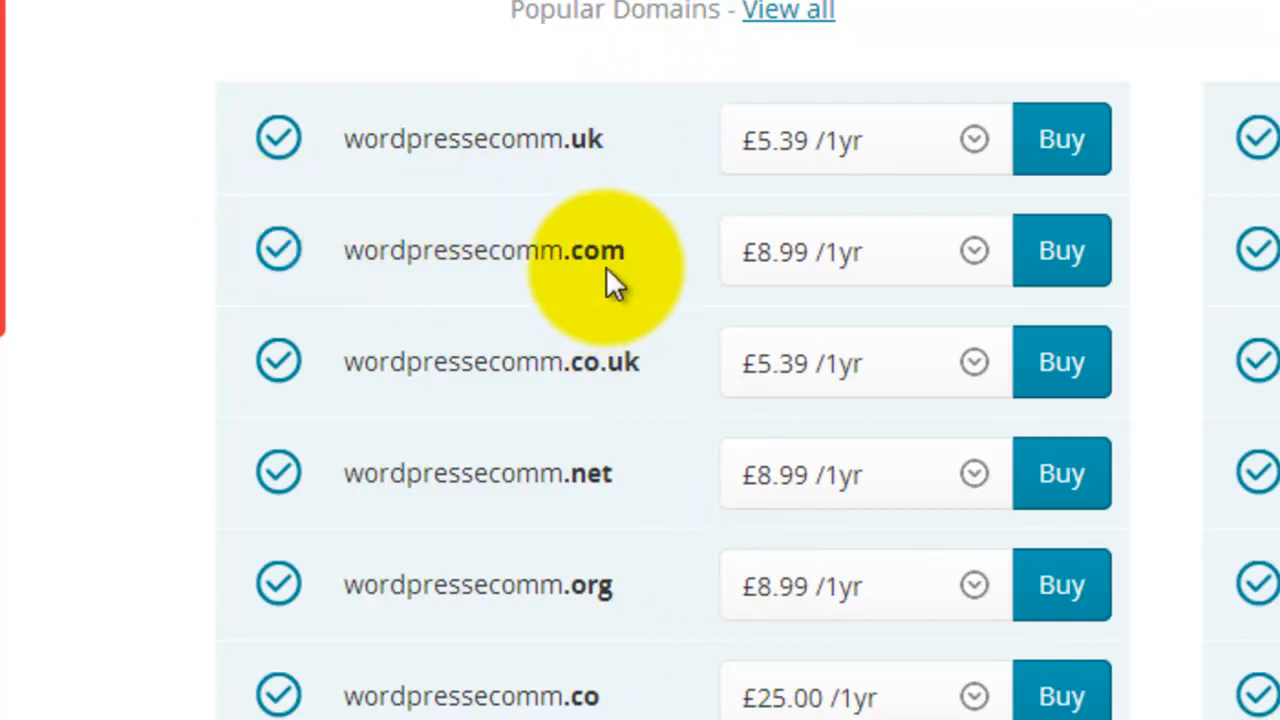
pyautogui.moveTo(620, 362)
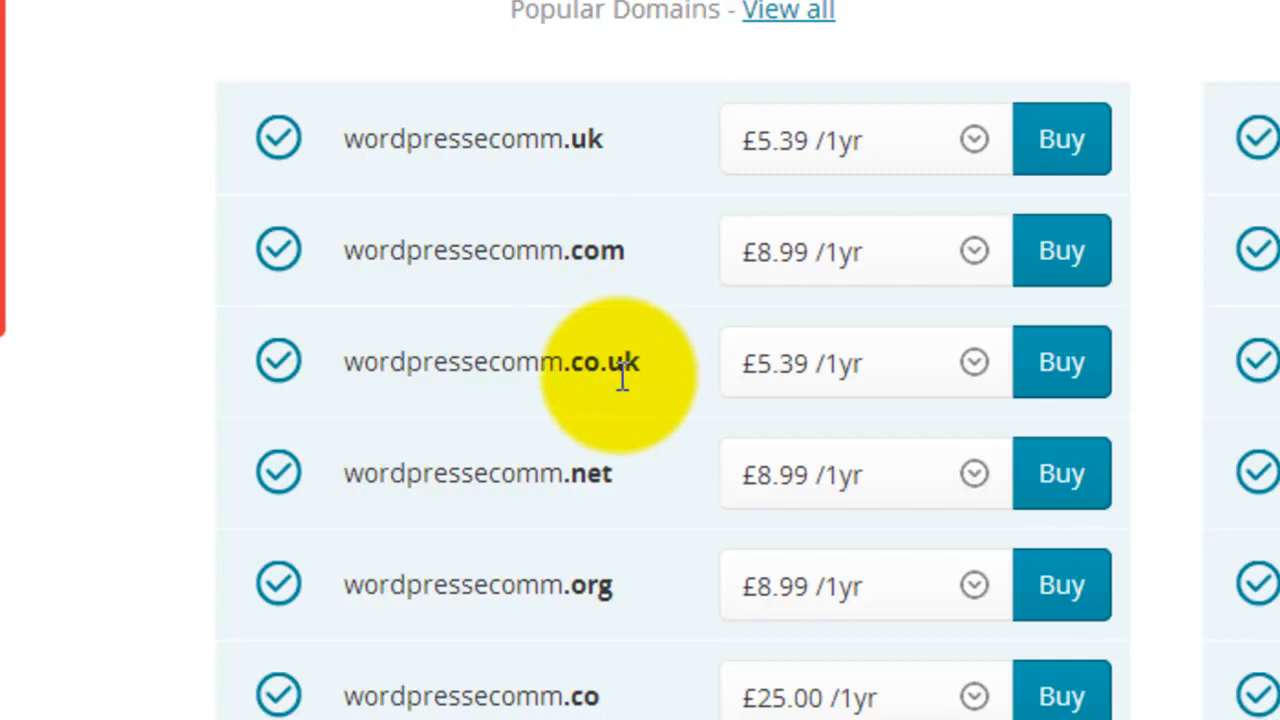
pyautogui.moveTo(640, 400)
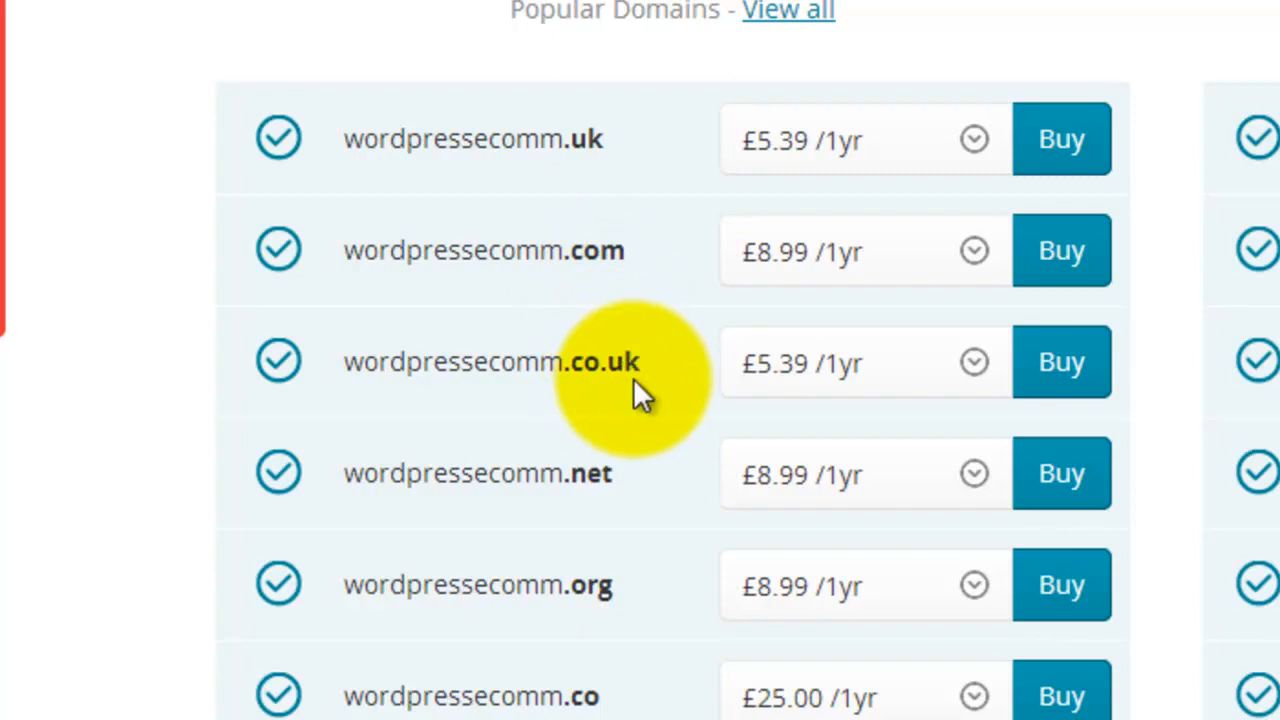
pyautogui.moveTo(1060, 362)
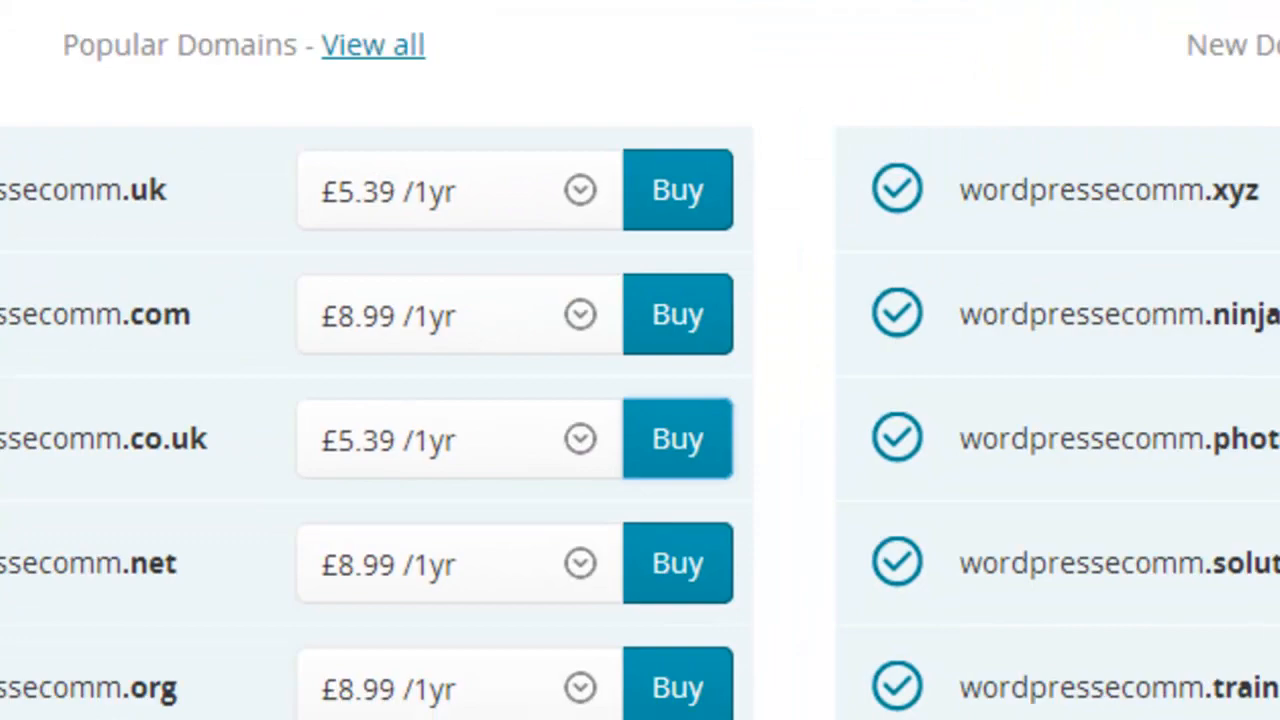
# Buy wordpressecomm.co.uk from the search results.
pyautogui.click(676, 440)
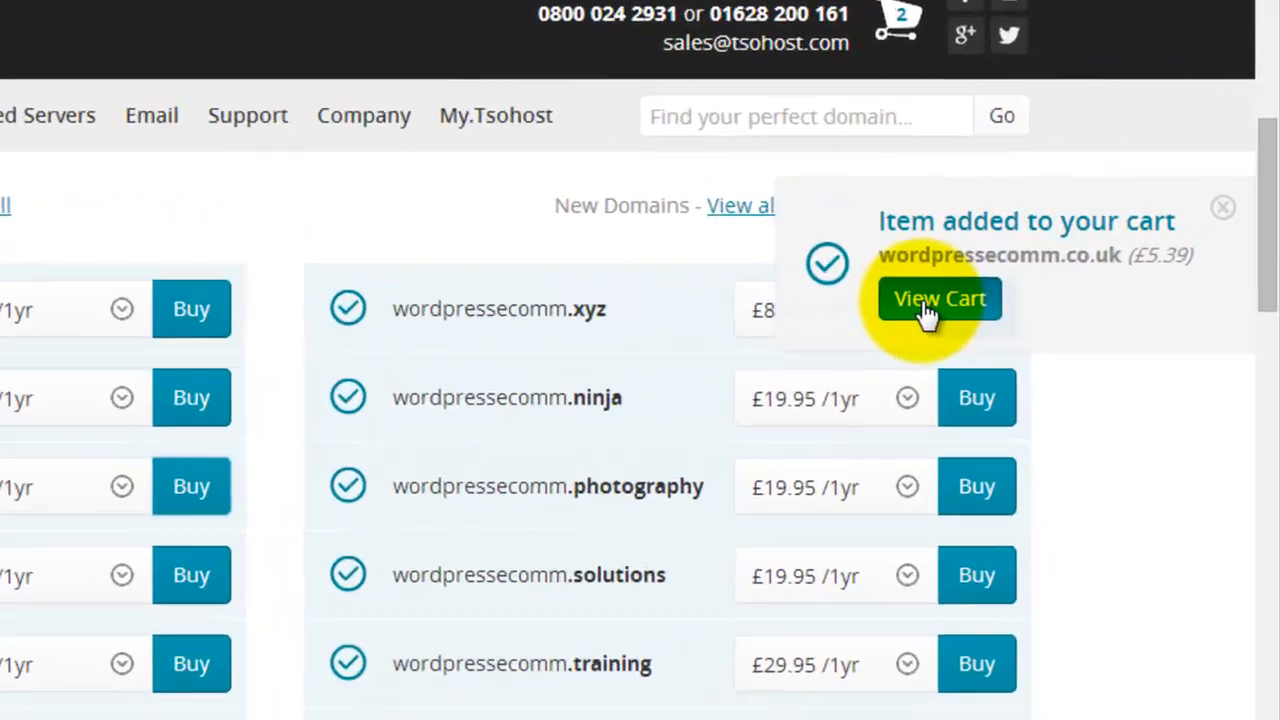
# View the cart listing Professional Hosting and the free wordpressecomm.co.uk domain.
pyautogui.click(938, 298)
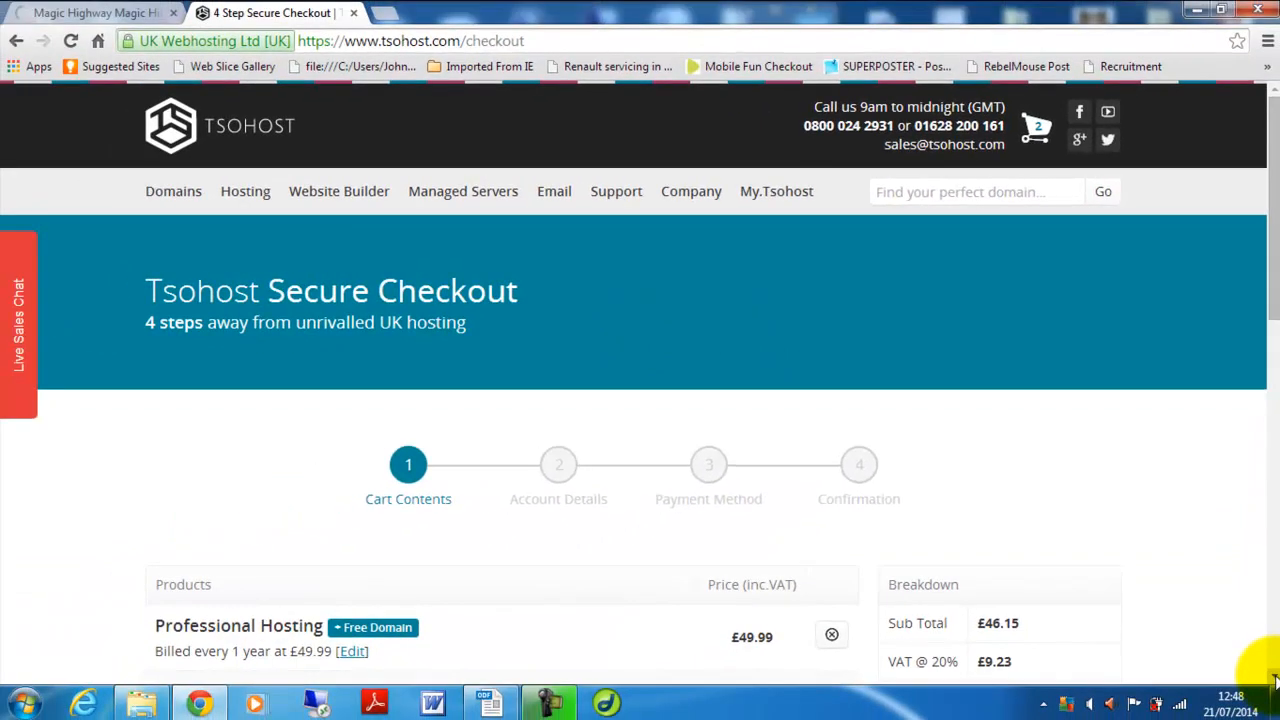
pyautogui.scroll(-3)
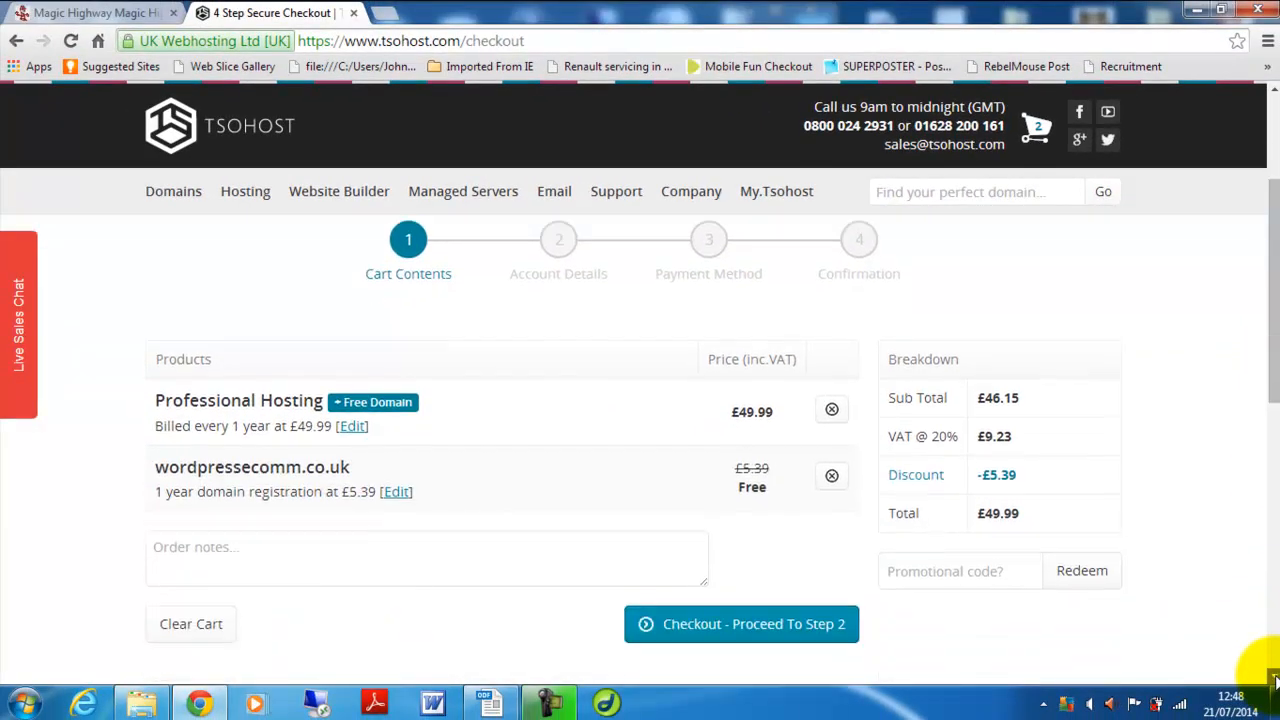
pyautogui.scroll(-3)
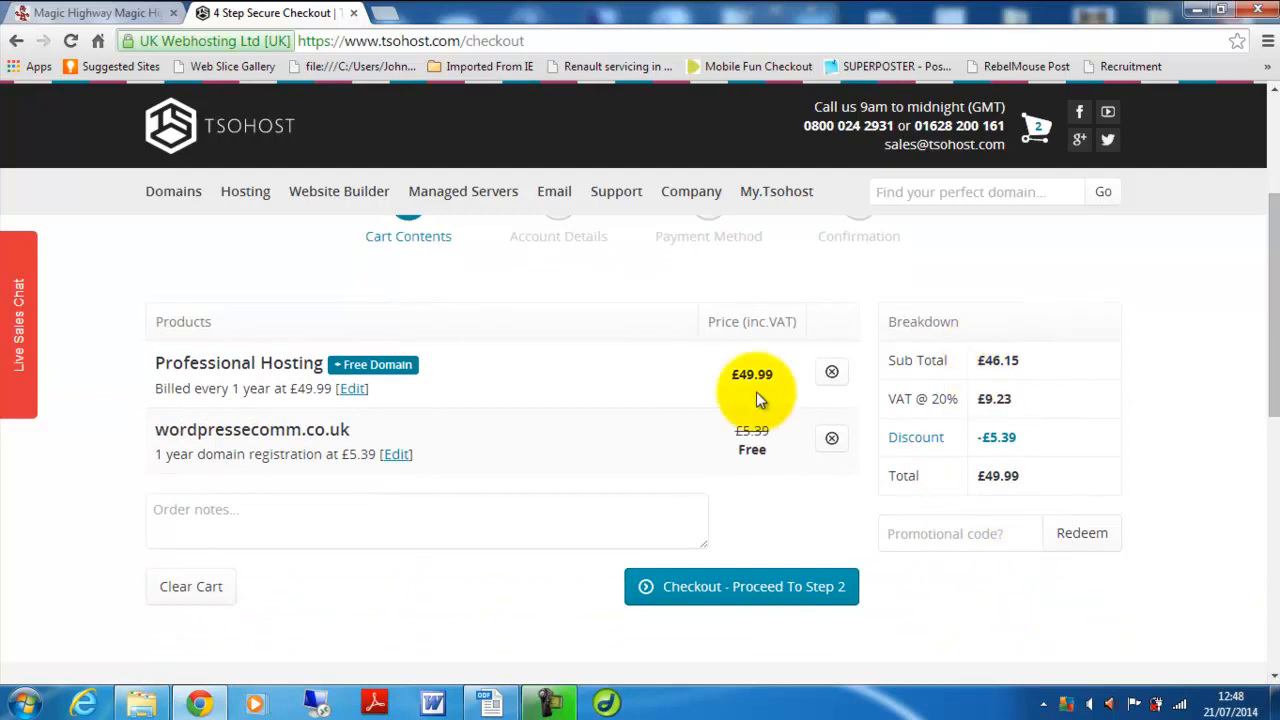
pyautogui.moveTo(984, 570)
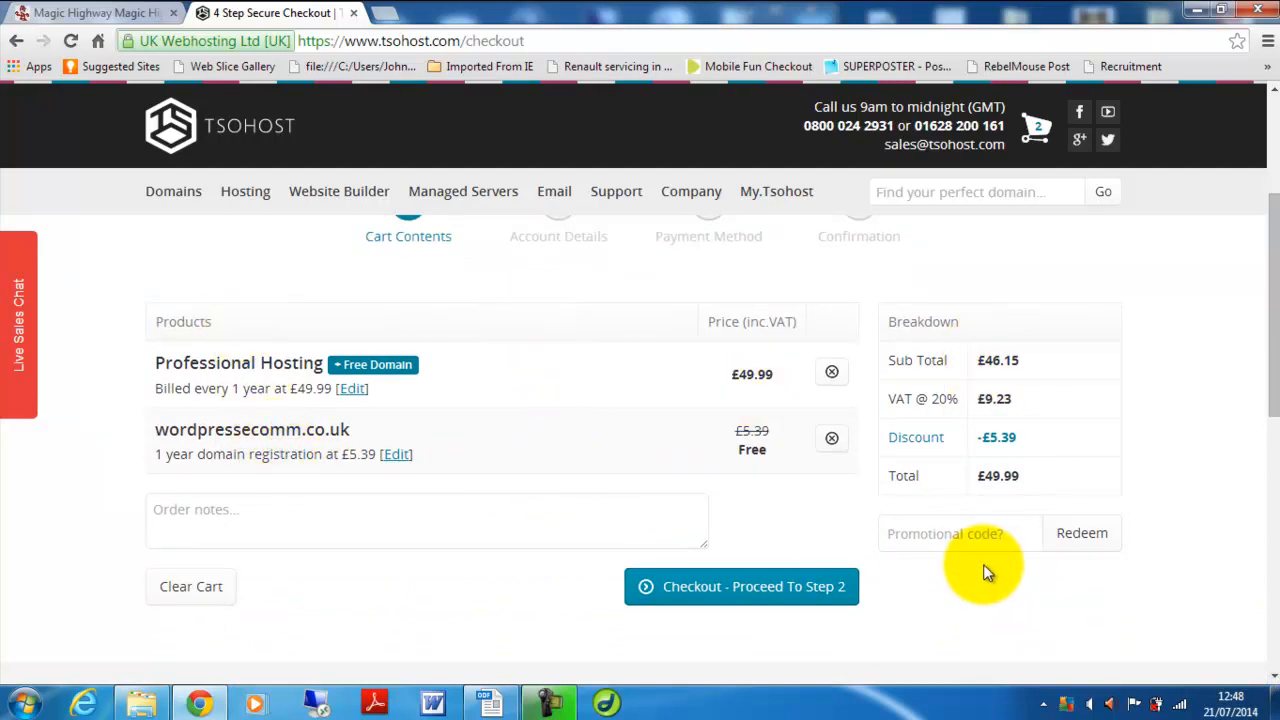
# Redeem promotional code JT001 for 10% off, bringing the total to £44.99.
pyautogui.click(960, 532)
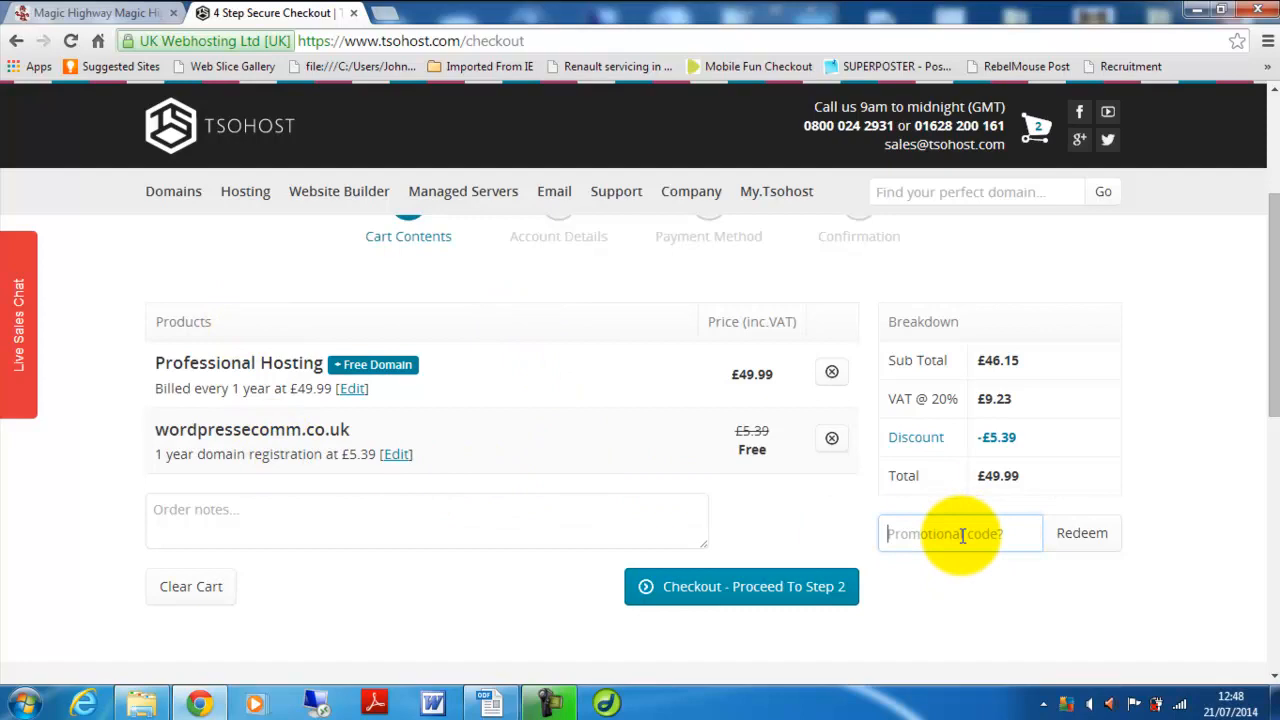
pyautogui.write('JT')
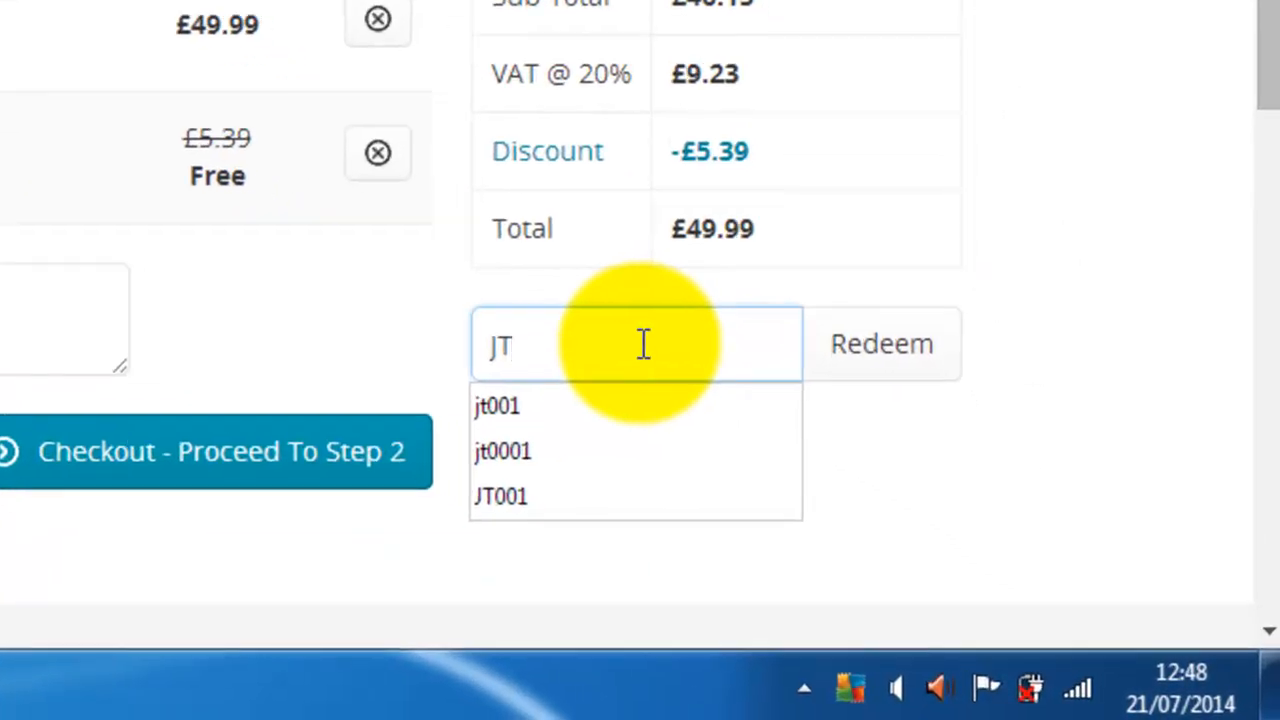
pyautogui.write('0')
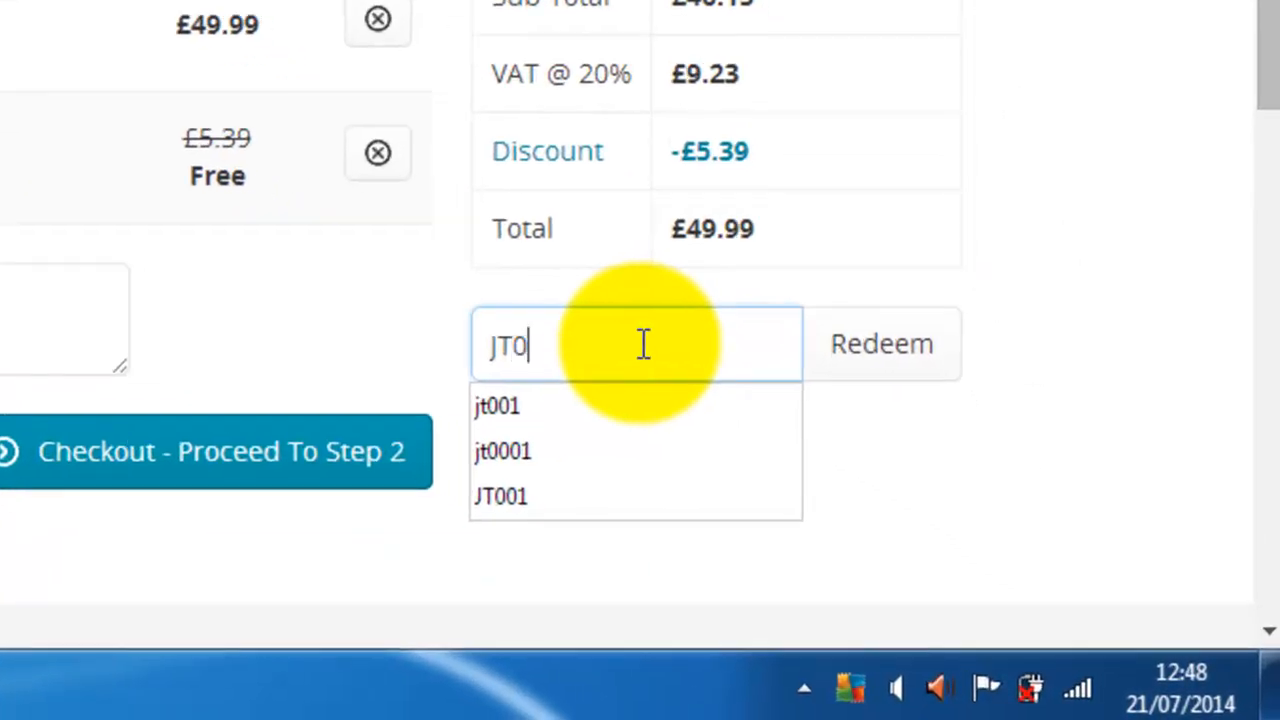
pyautogui.click(500, 496)
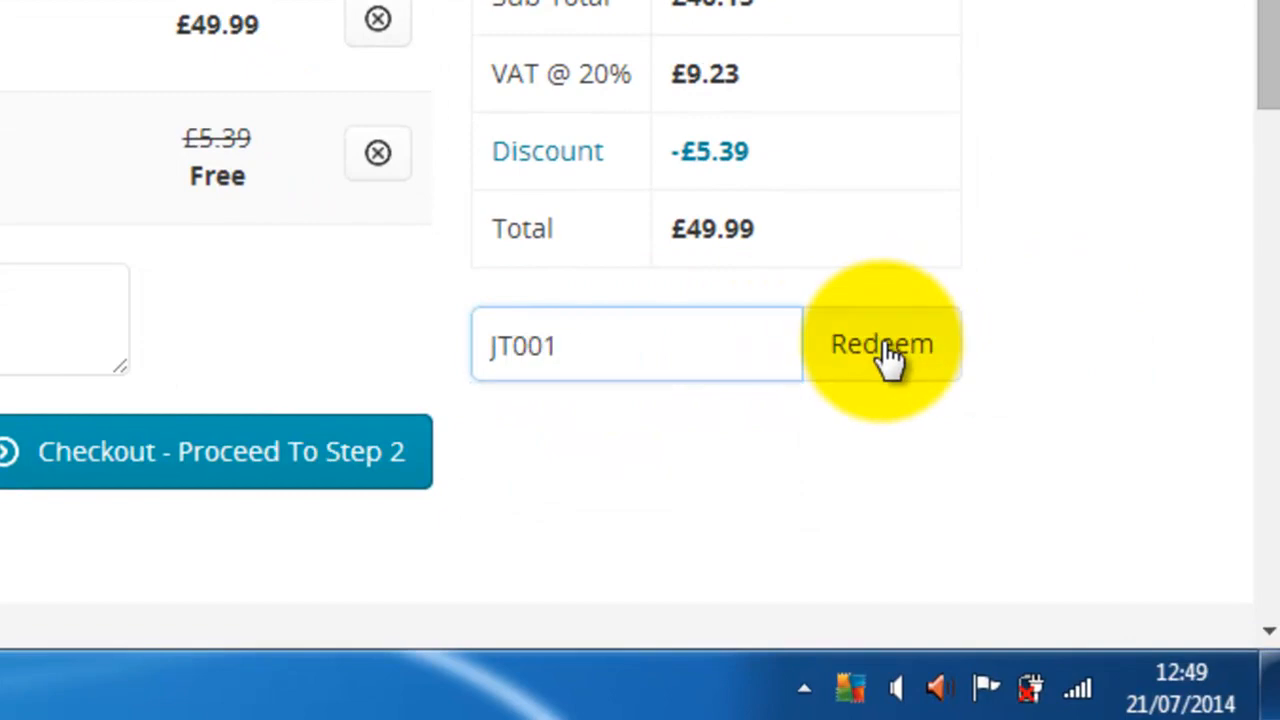
pyautogui.click(880, 344)
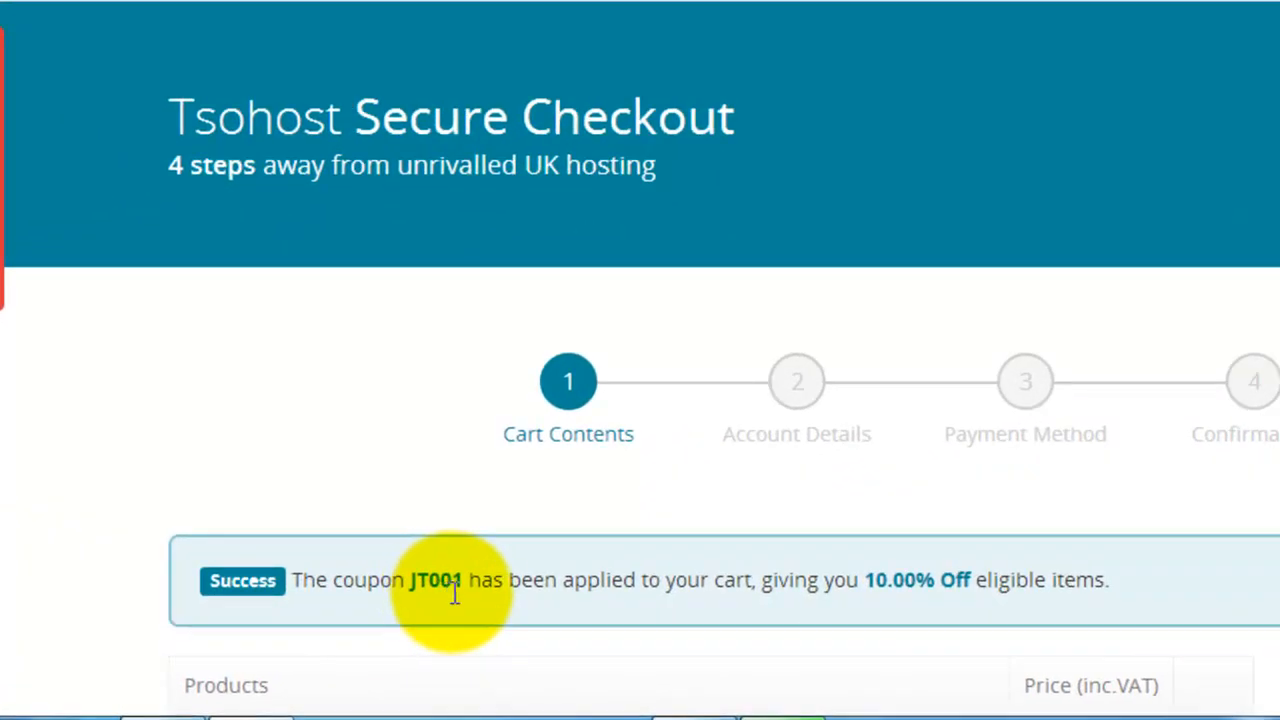
pyautogui.moveTo(792, 580)
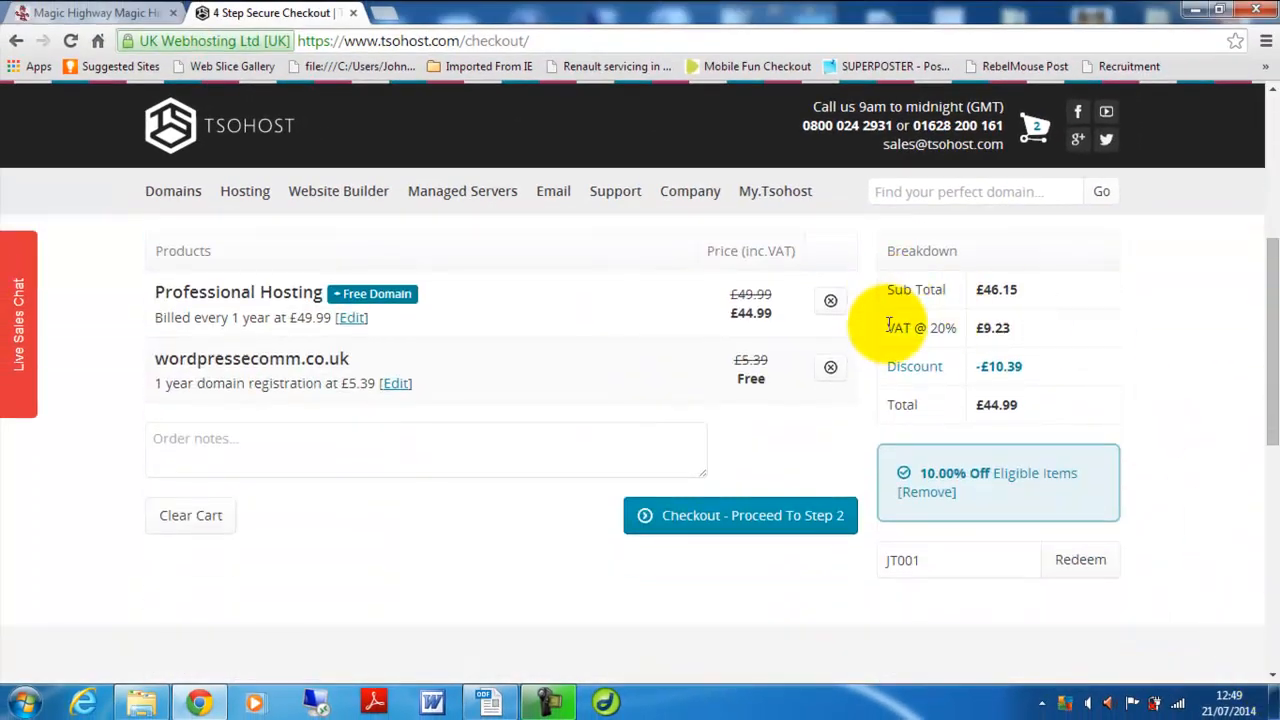
pyautogui.moveTo(164, 364)
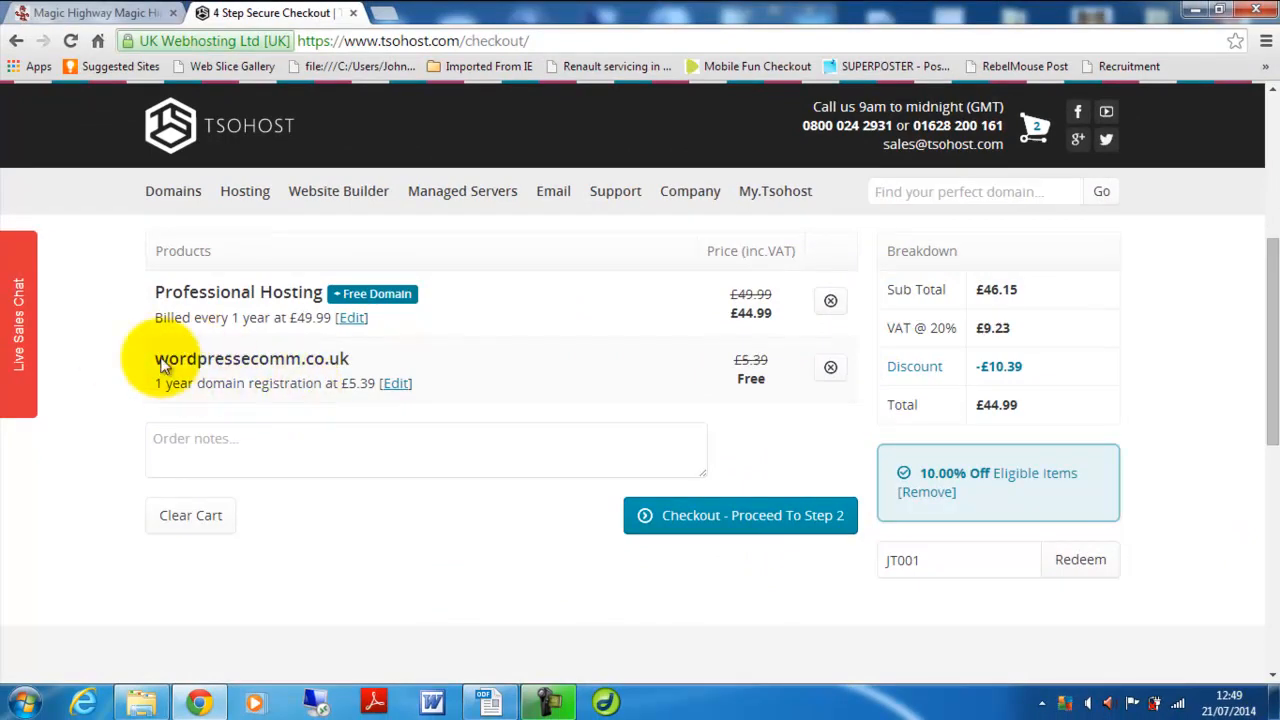
pyautogui.moveTo(378, 364)
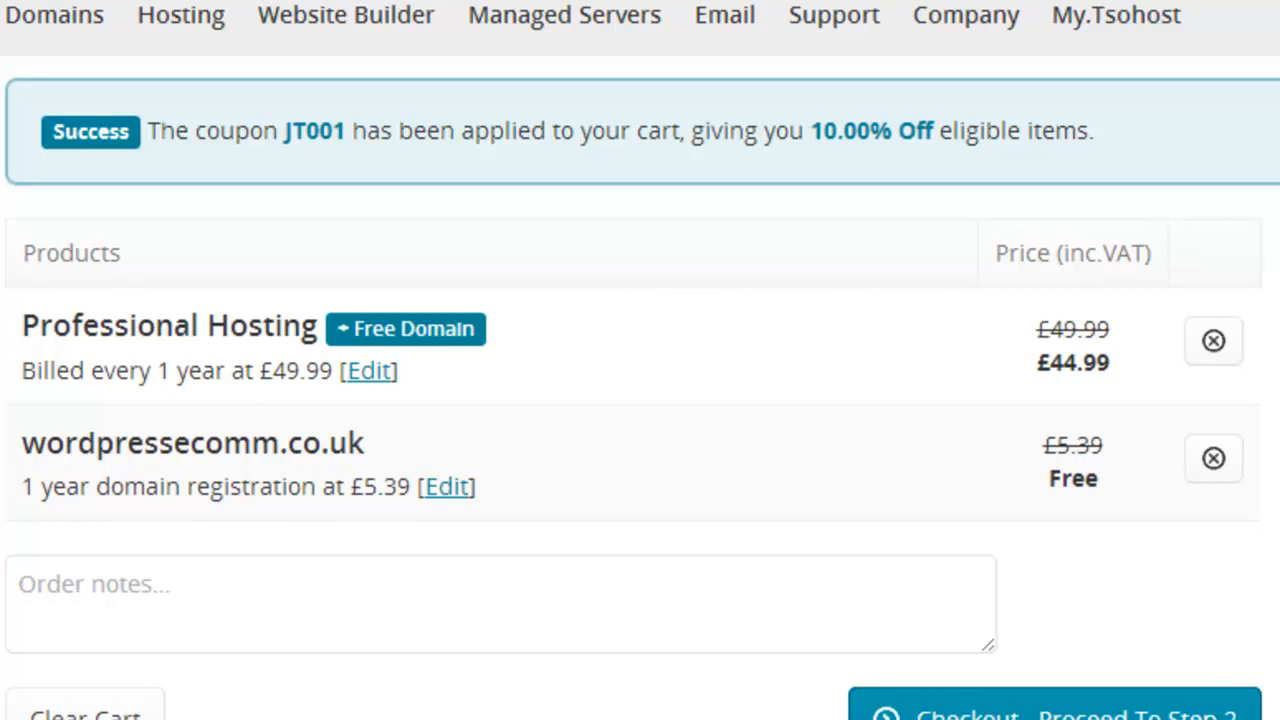
pyautogui.moveTo(1044, 460)
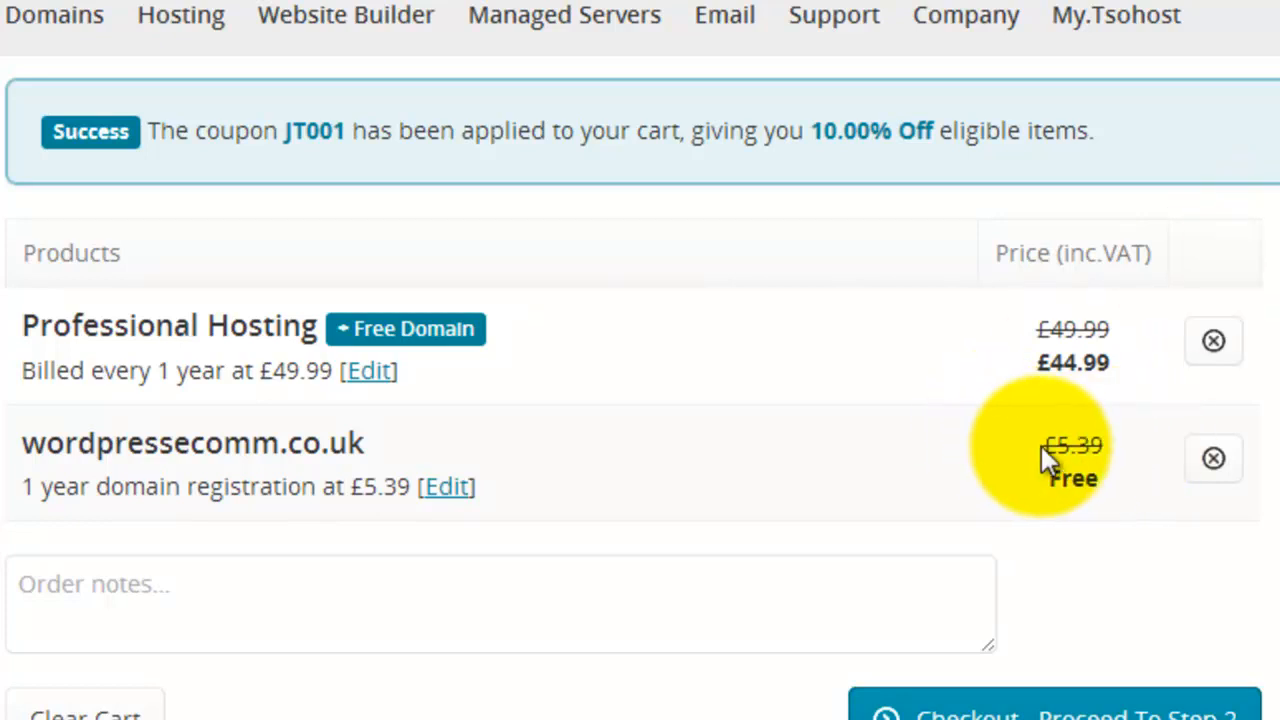
pyautogui.moveTo(1128, 456)
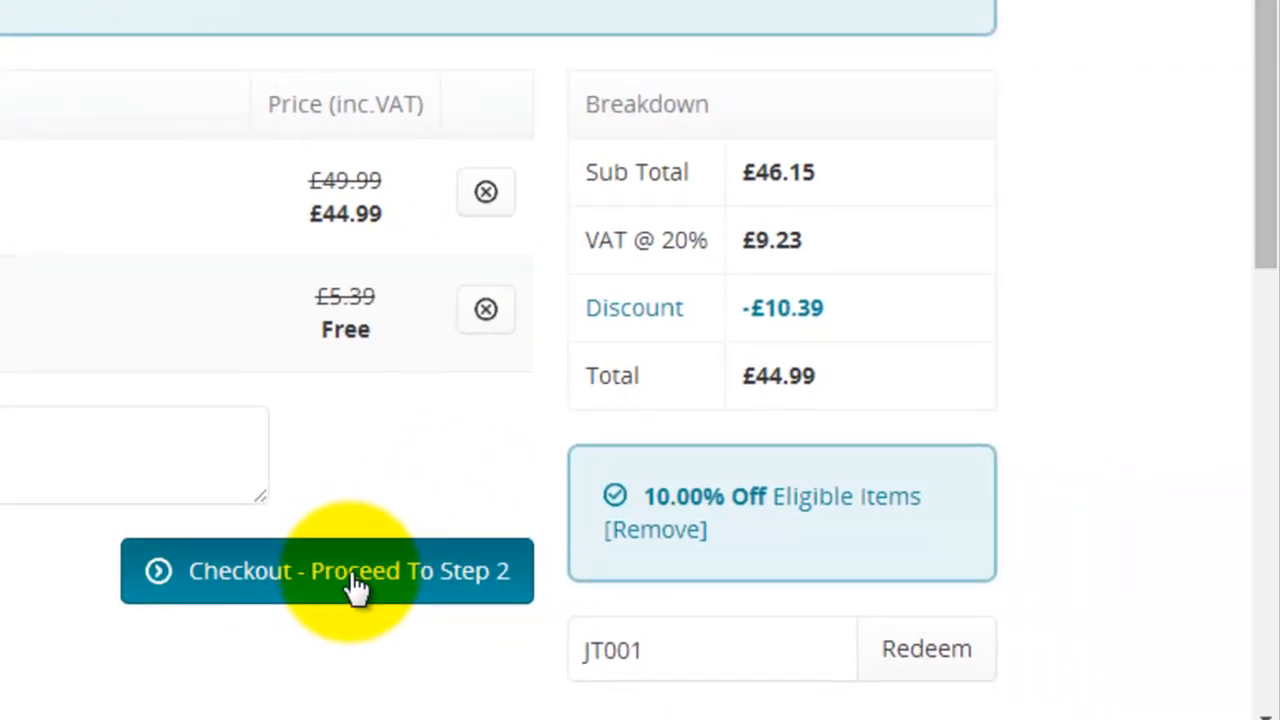
# Proceed to checkout step 2, Account Details, and choose to create a new customer account.
pyautogui.click(326, 570)
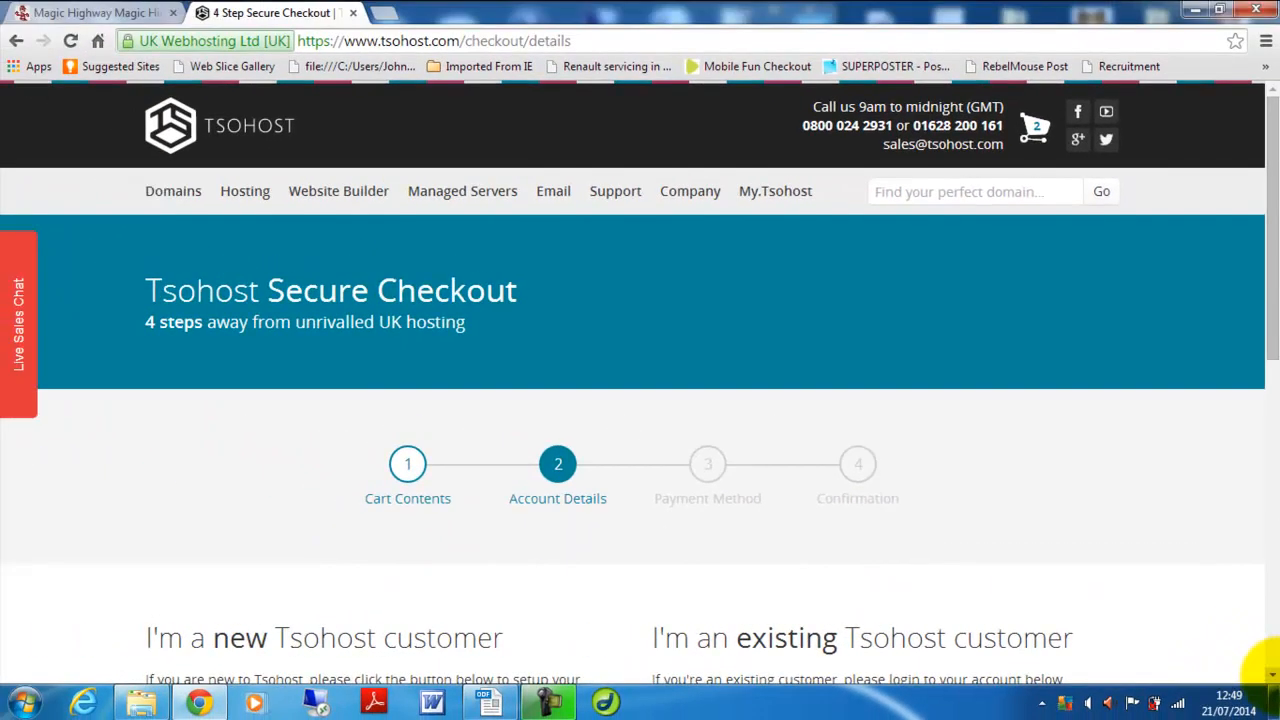
pyautogui.scroll(-3)
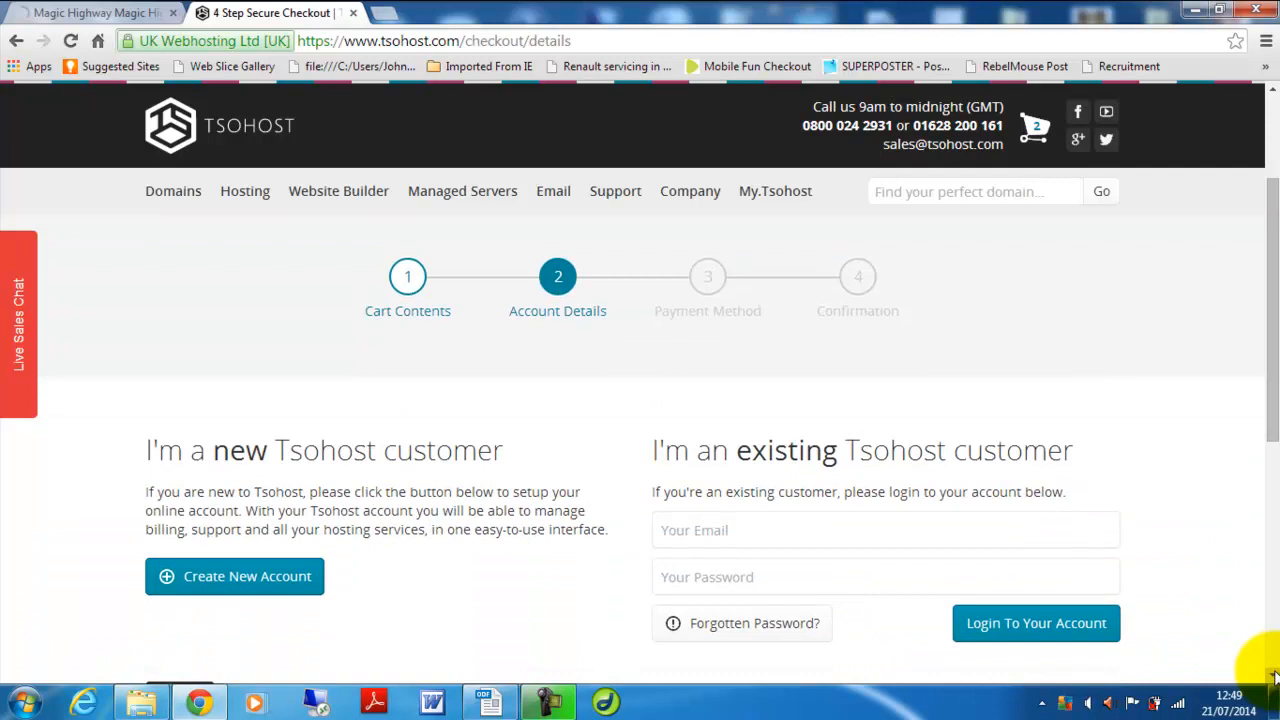
pyautogui.scroll(-3)
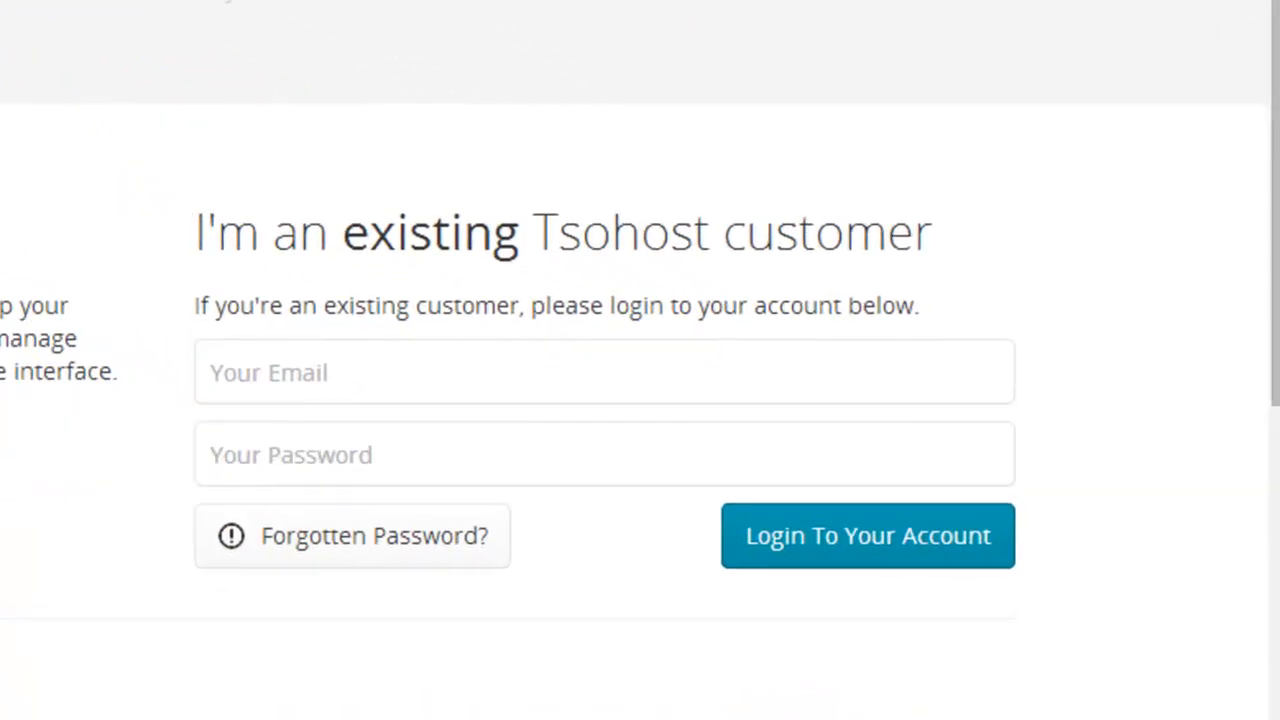
pyautogui.click(868, 536)
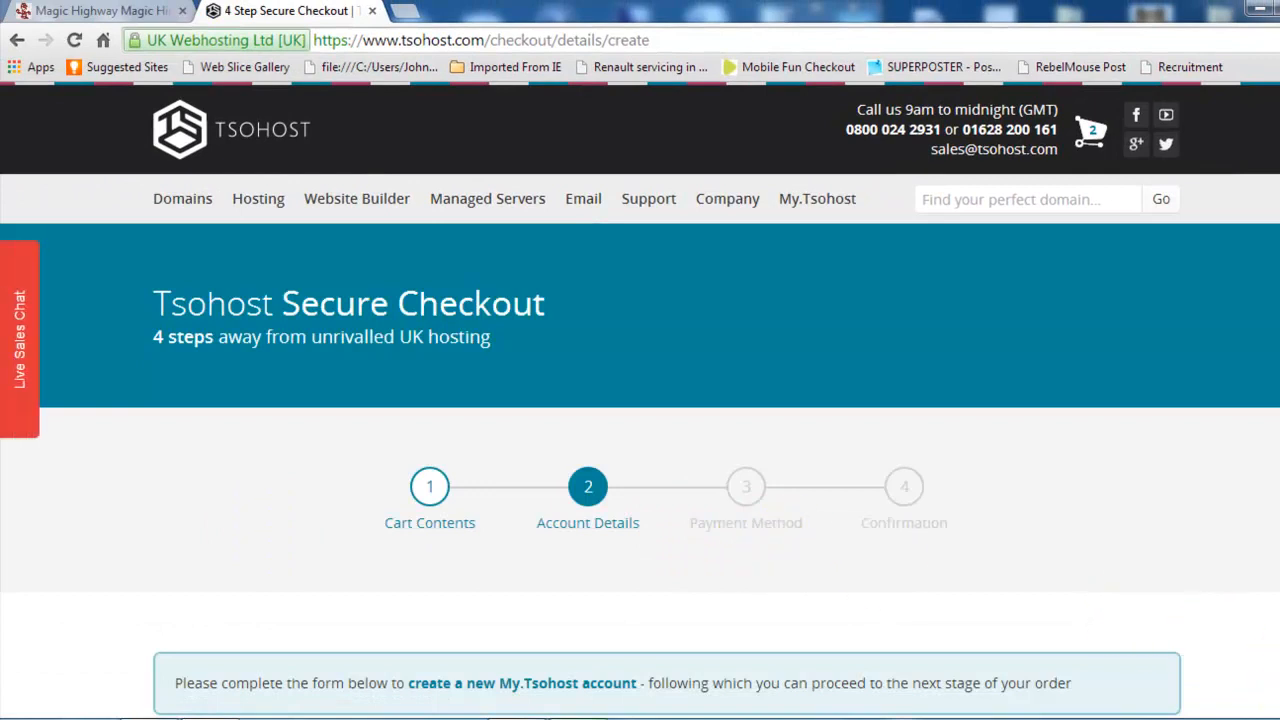
# Scroll through the new-account registration form's personal details and password fields.
pyautogui.scroll(-3)
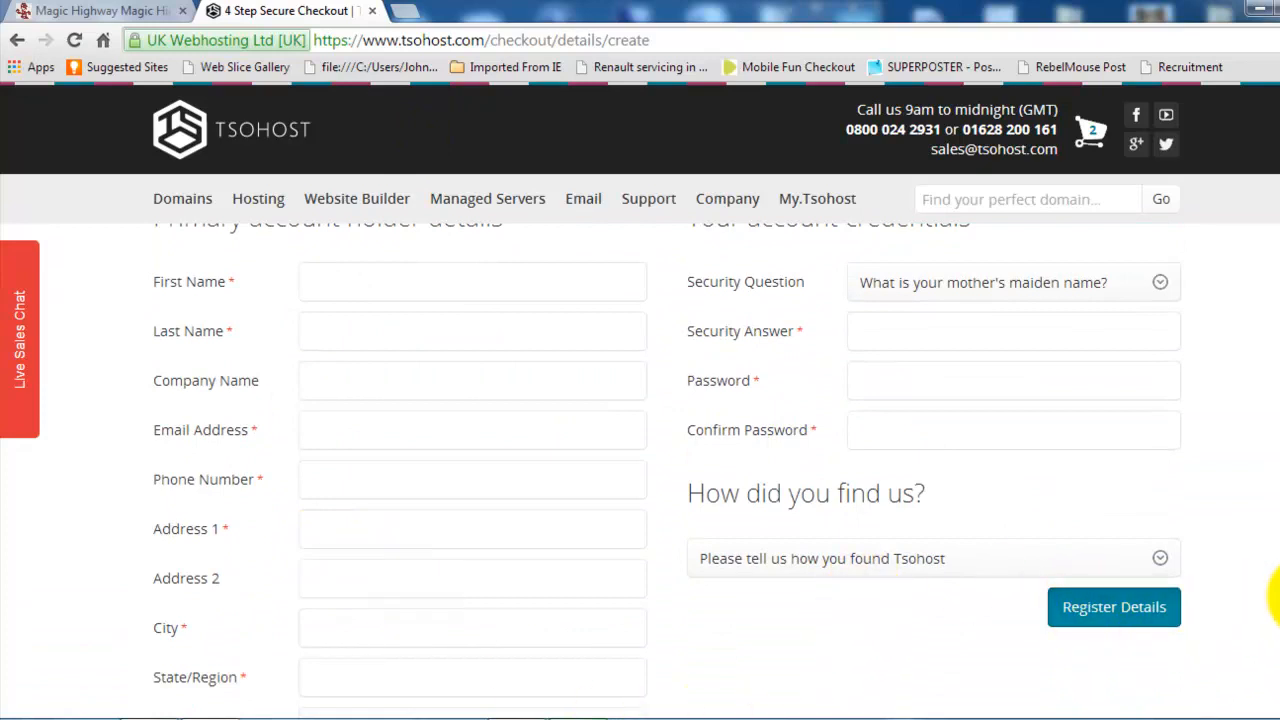
pyautogui.scroll(-3)
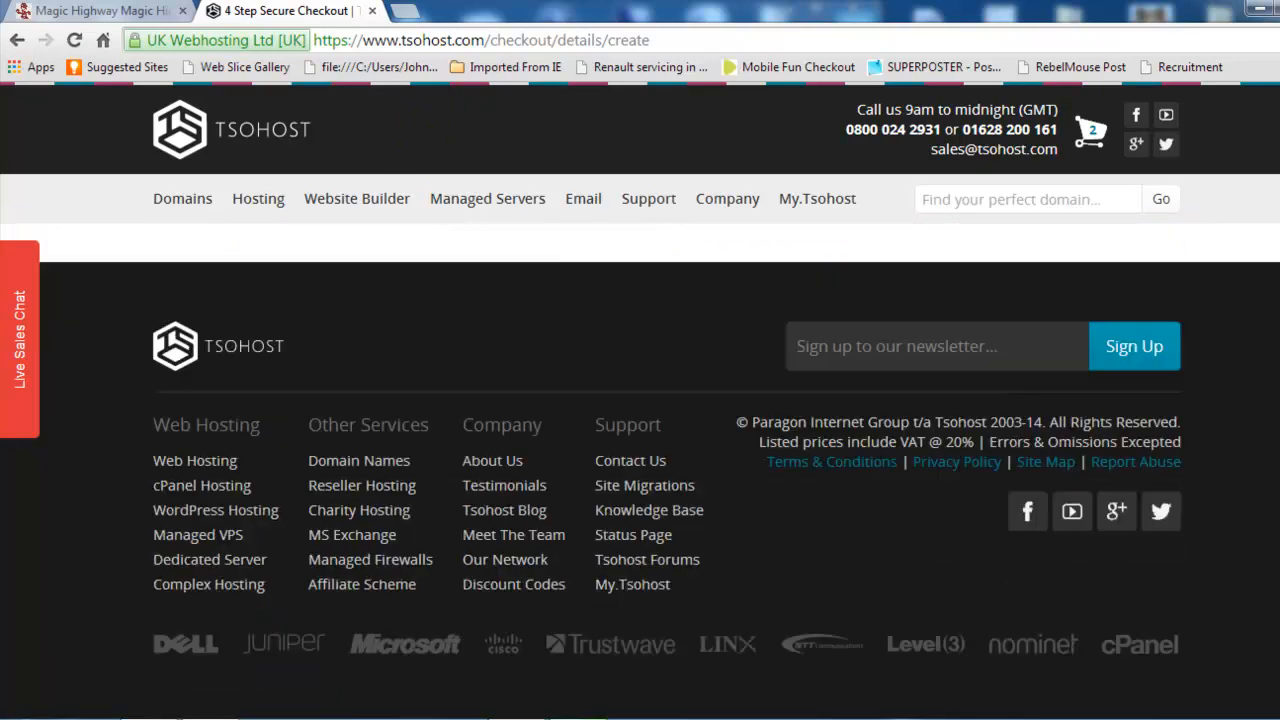